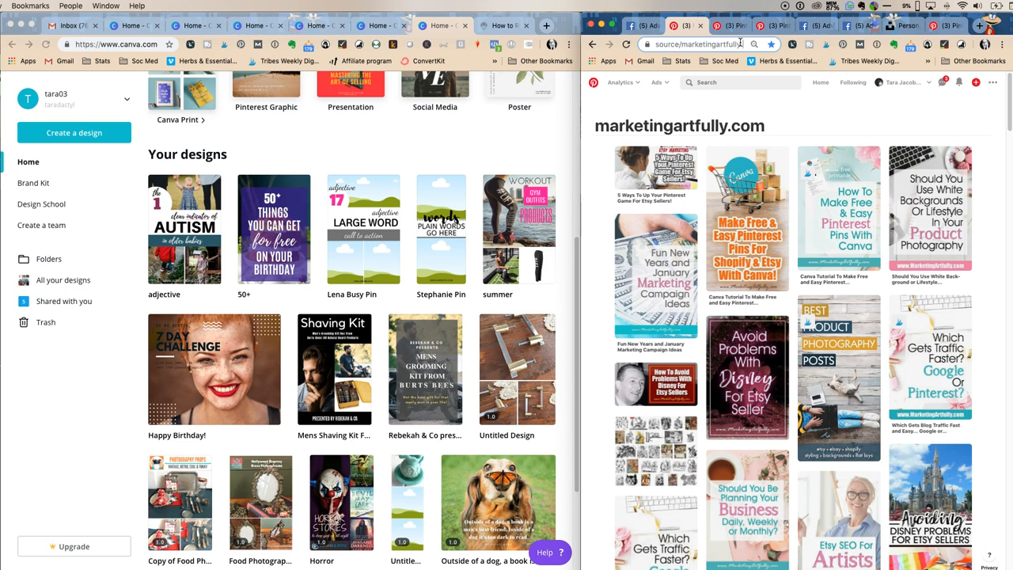
Scroll down through the marketingartfully.com pins before moving on to the spaceshipsandlaserbeams.com profile
scroll("down", 3)
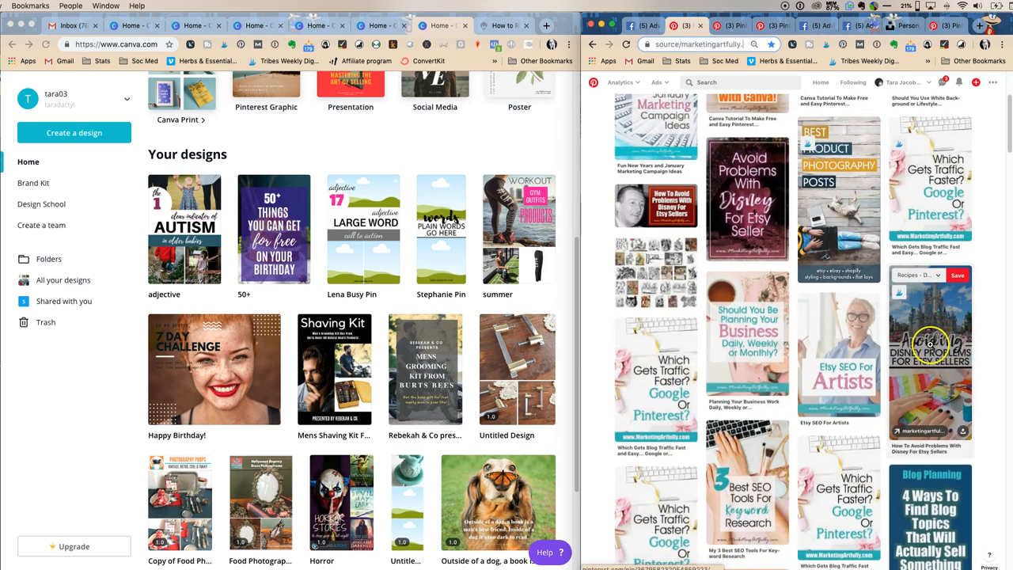
scroll("down", 3)
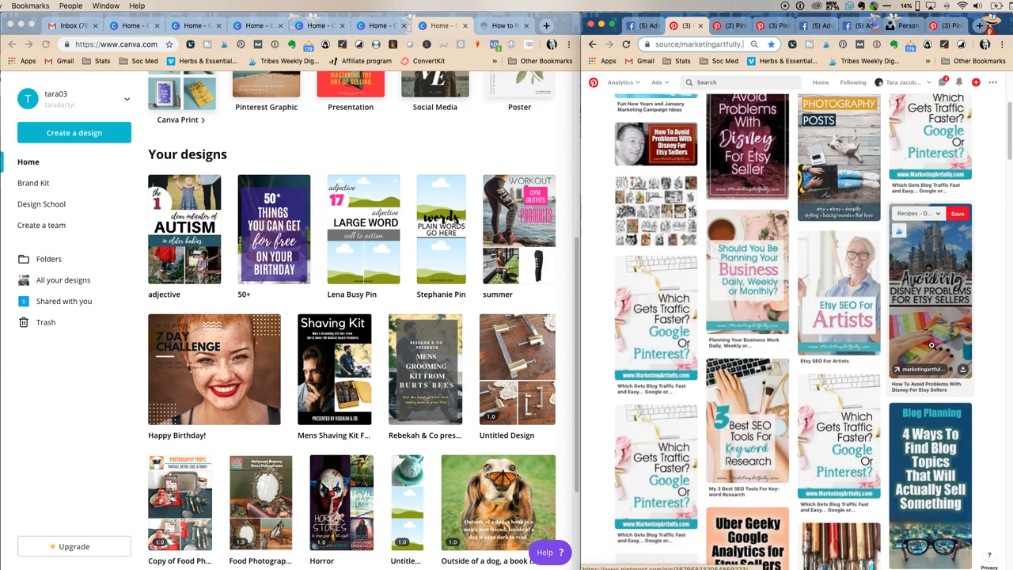
scroll("down", 3)
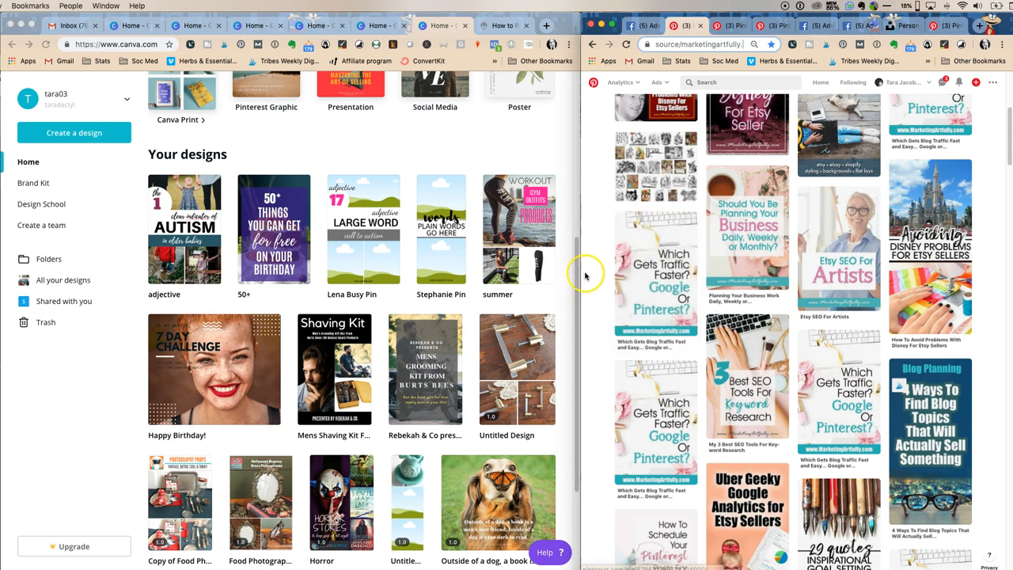
mouse_move(589, 277)
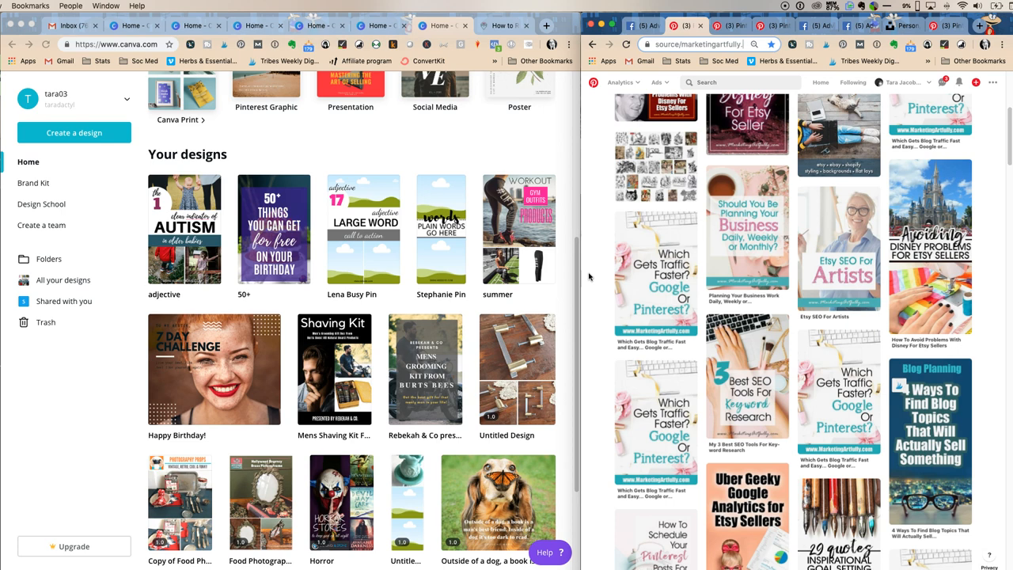
scroll("down", 3)
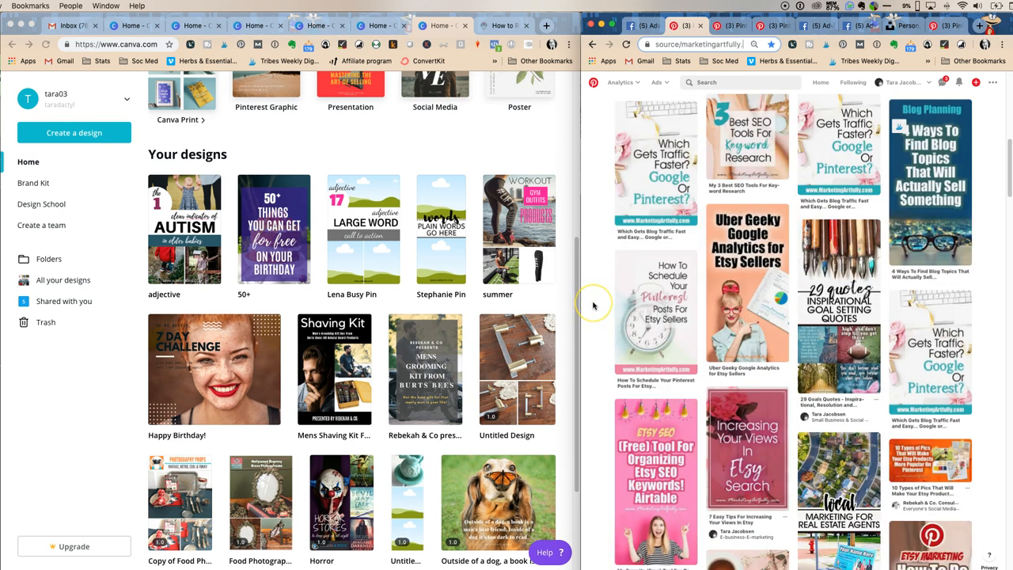
scroll("down", 3)
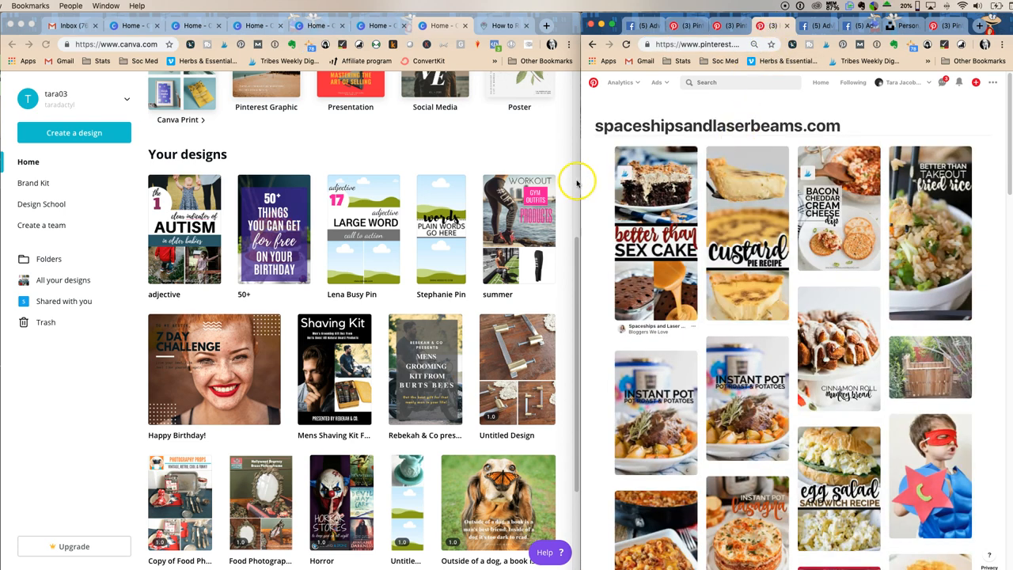
mouse_move(605, 204)
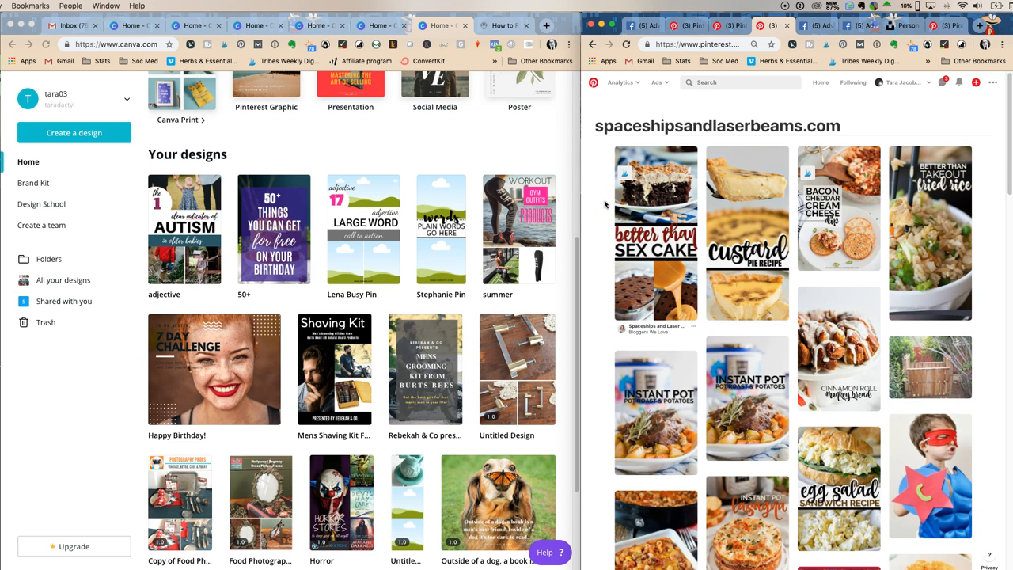
mouse_move(747, 238)
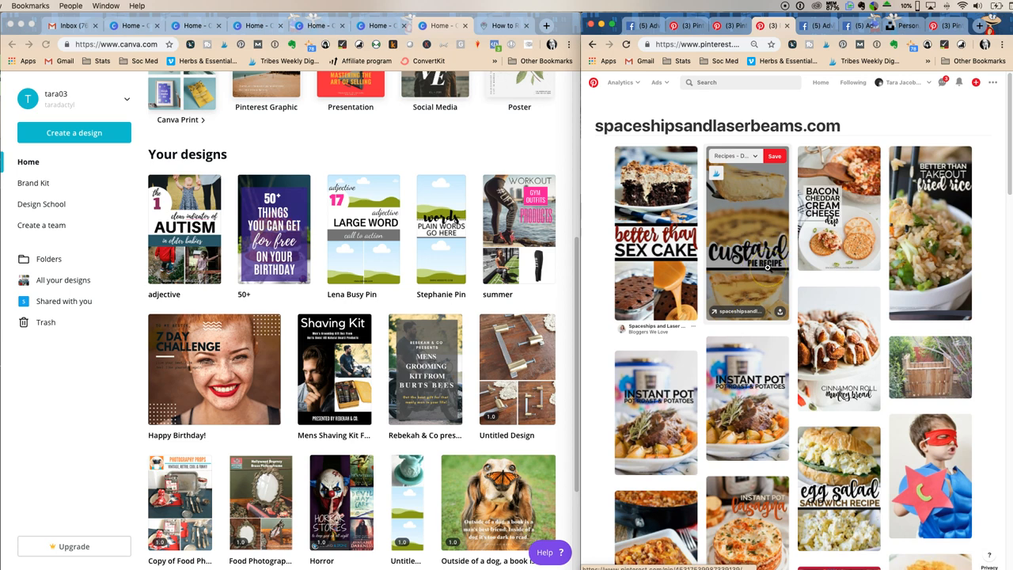
mouse_move(610, 194)
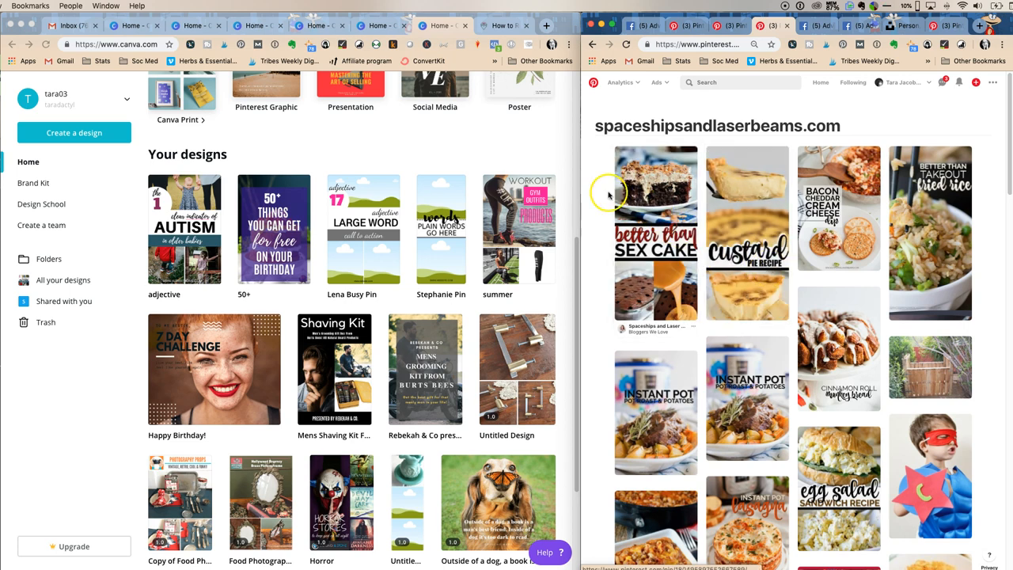
Scroll down through the spaceshipsandlaserbeams.com recipe pins
scroll("down", 3)
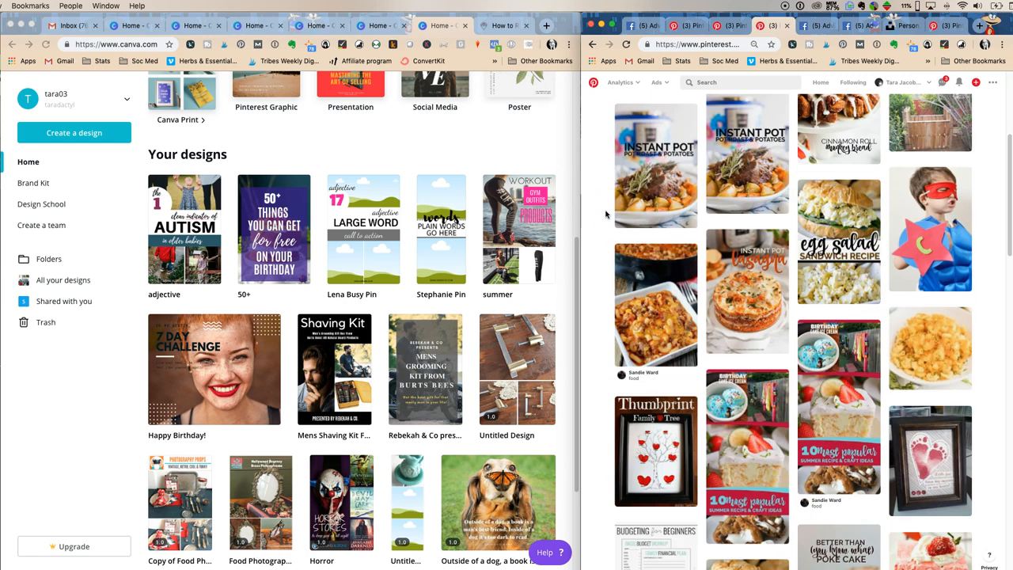
scroll("down", 3)
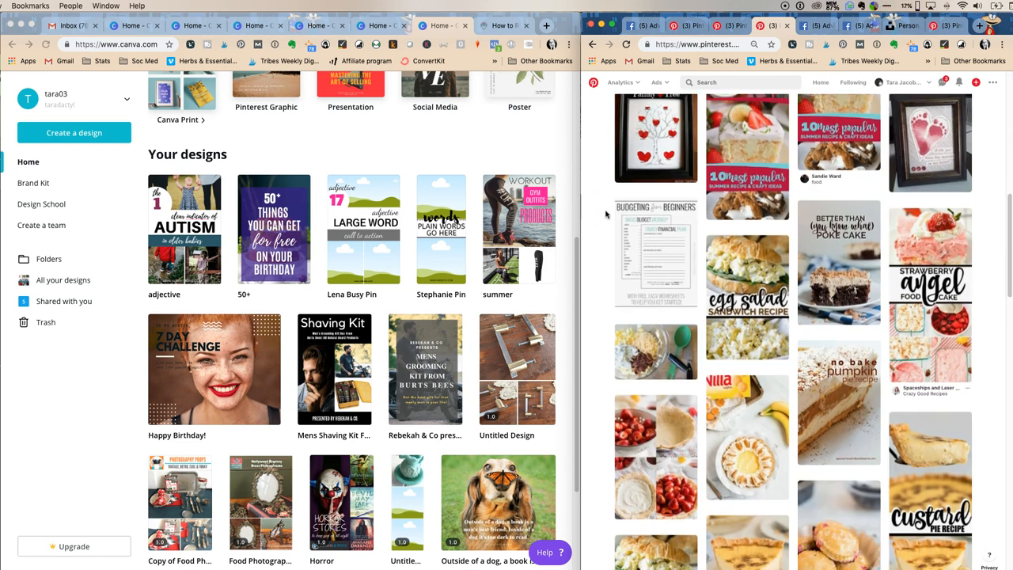
scroll("down", 3)
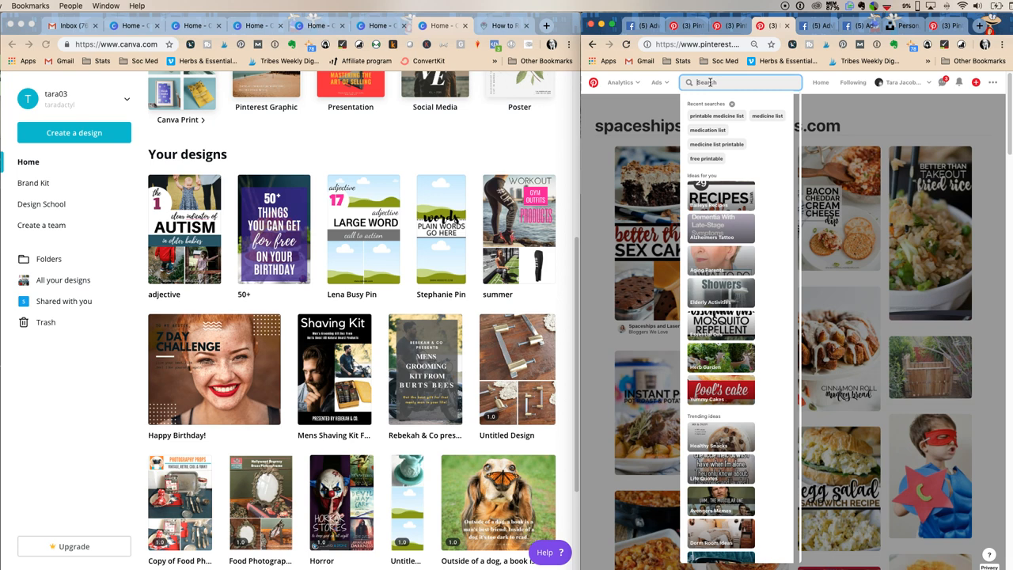
Search Pinterest for "dementia"
type("d")
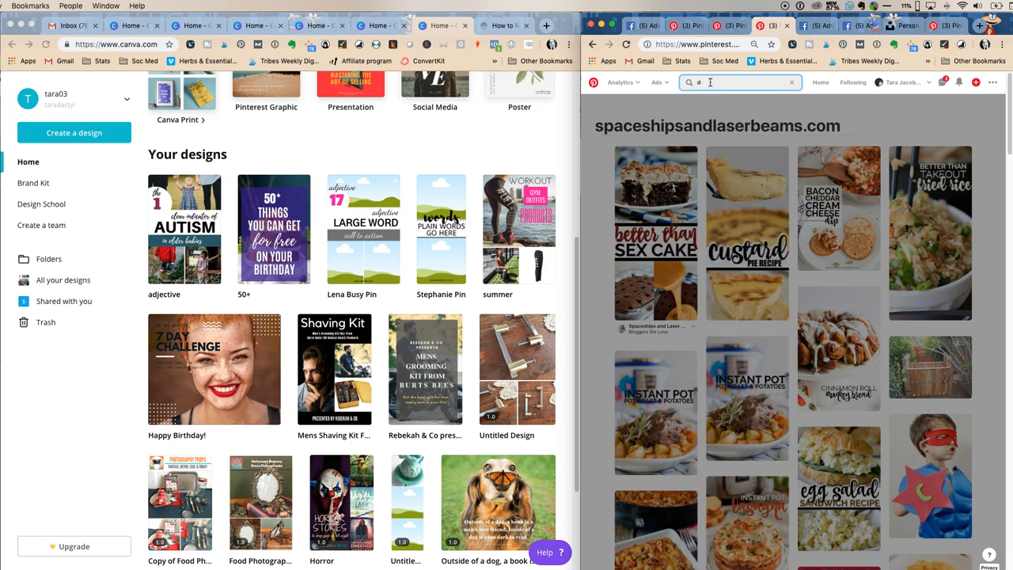
type("ementia")
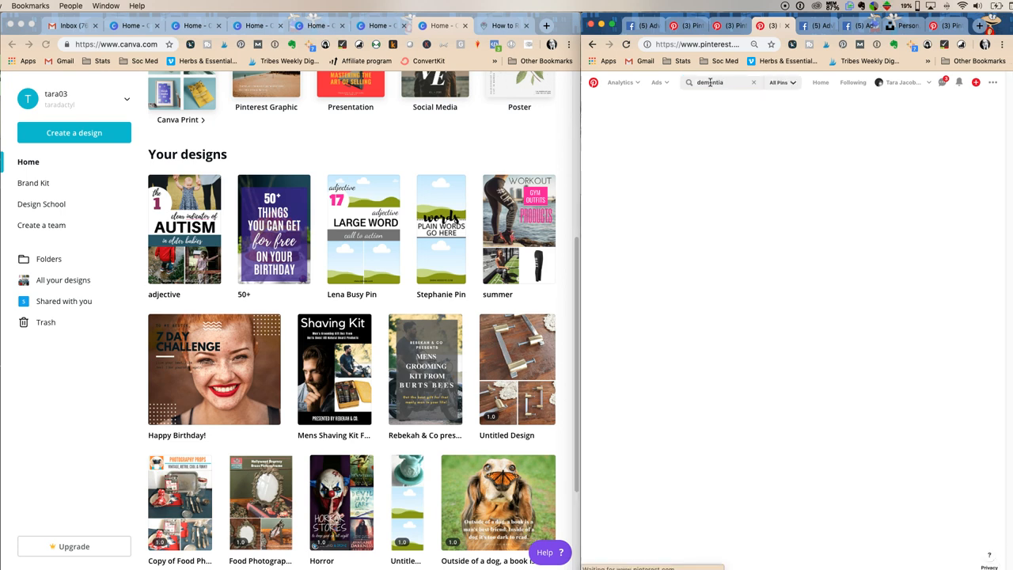
key("Return")
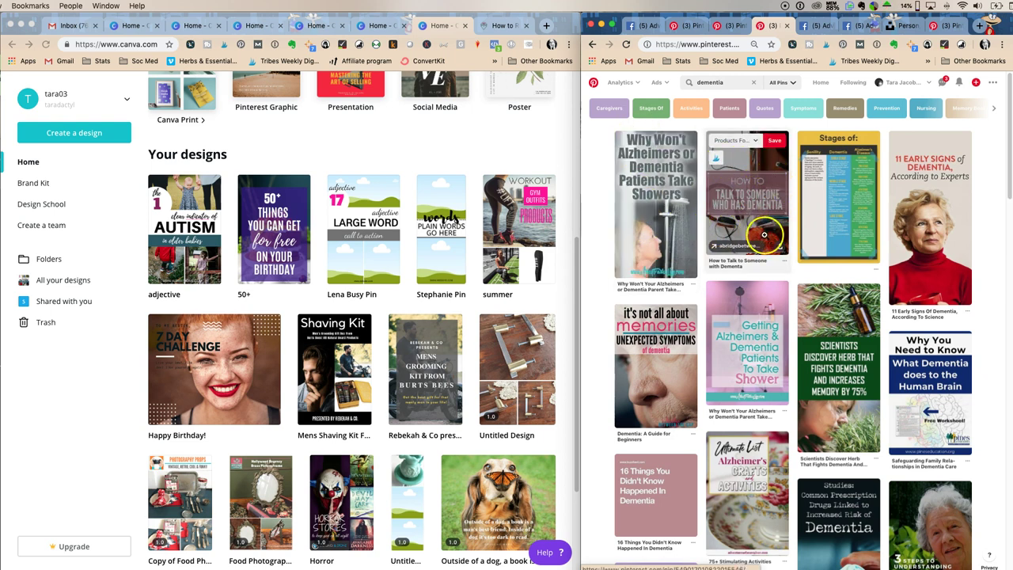
Scroll through the dementia search results to look over the pins
scroll("down", 3)
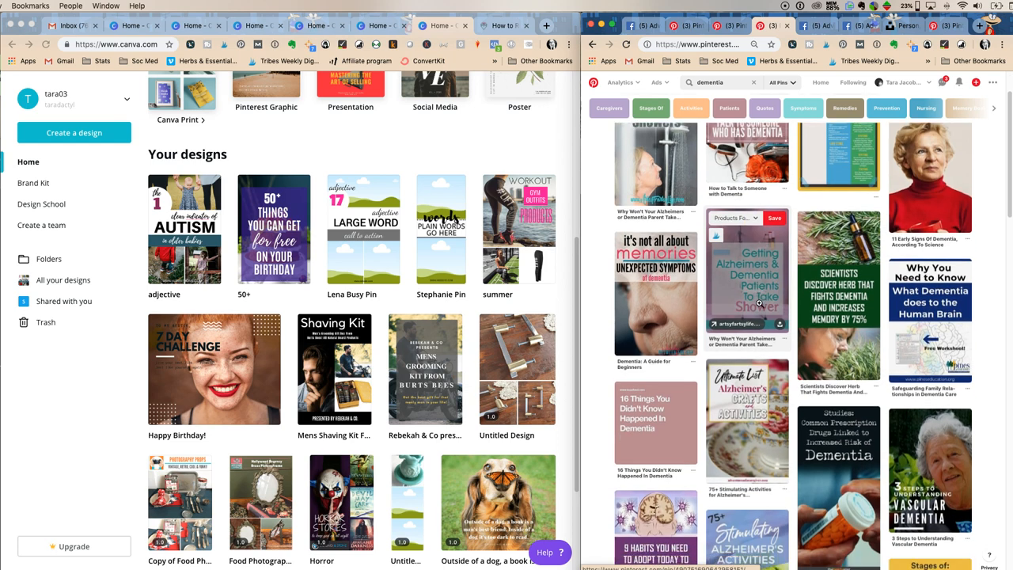
scroll("down", 3)
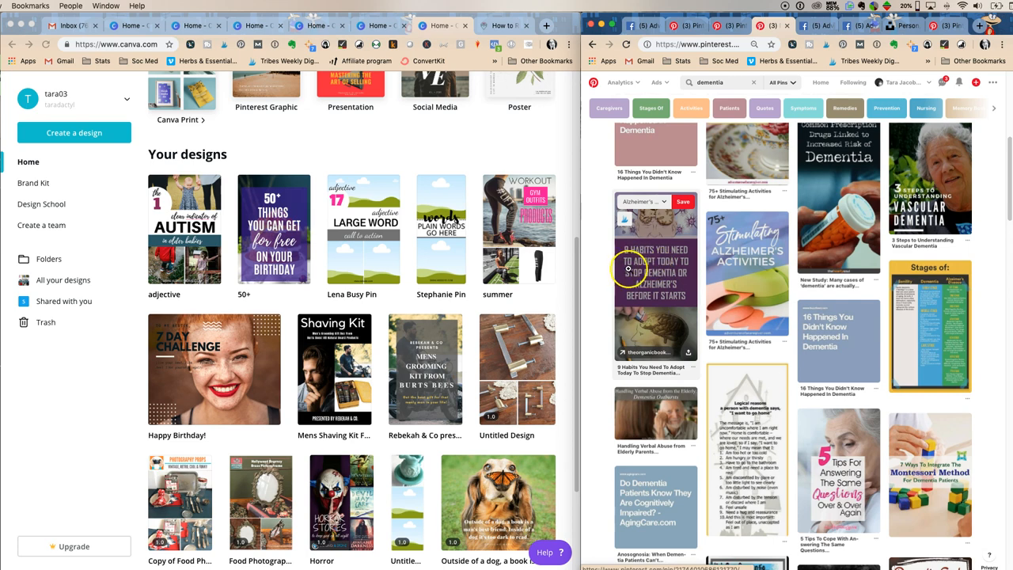
scroll("down", 3)
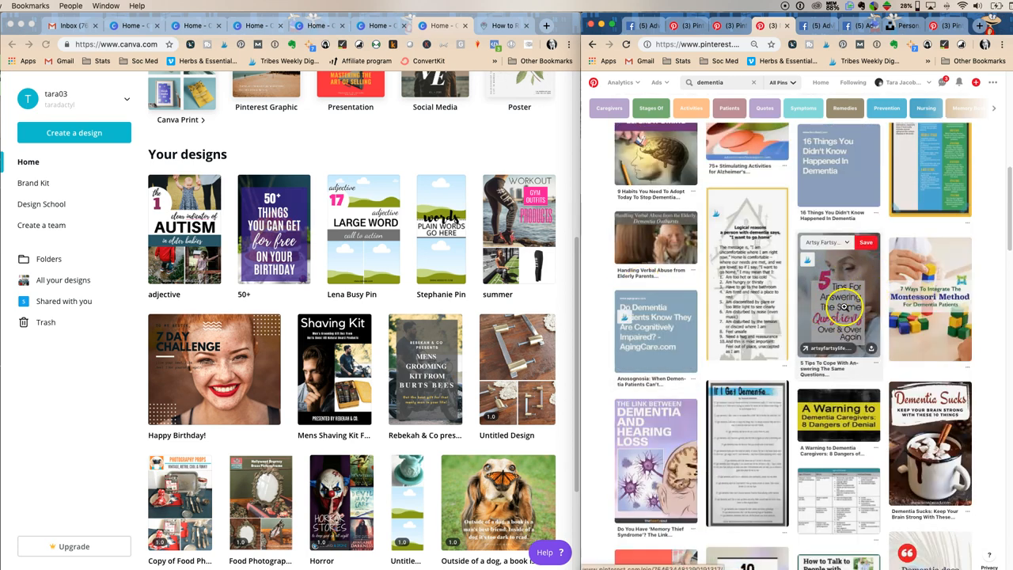
scroll("down", 3)
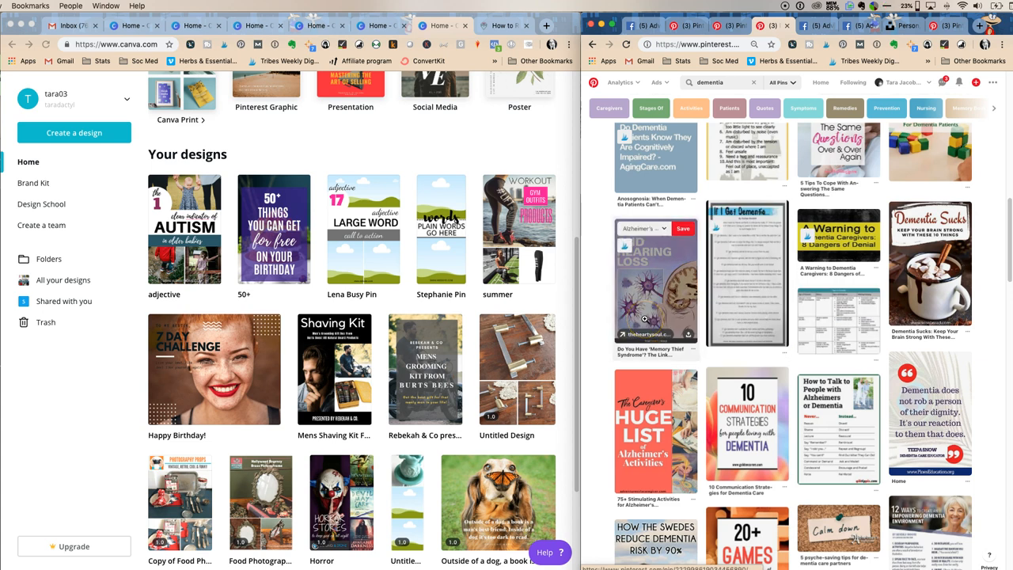
mouse_move(654, 280)
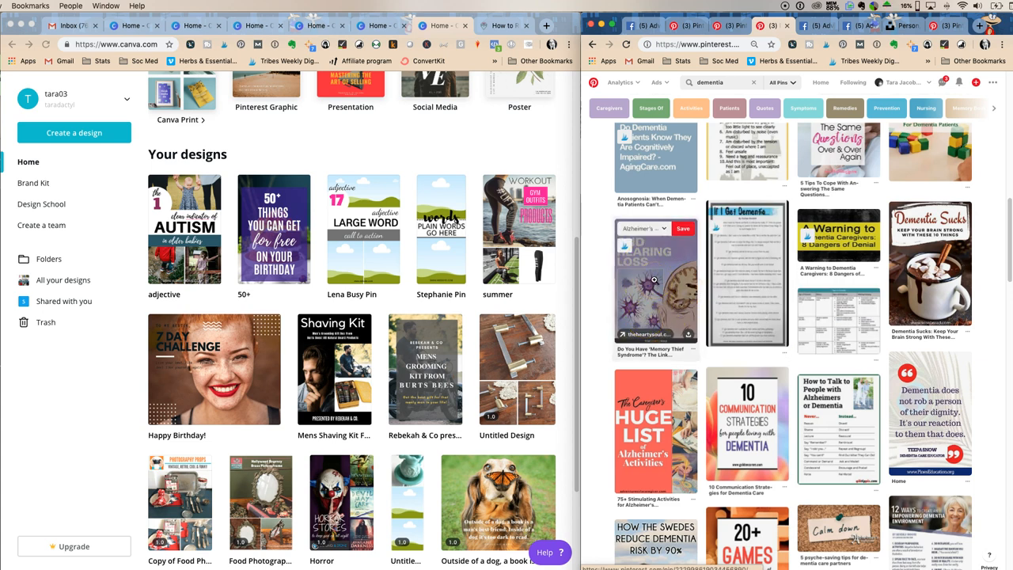
scroll("down", 3)
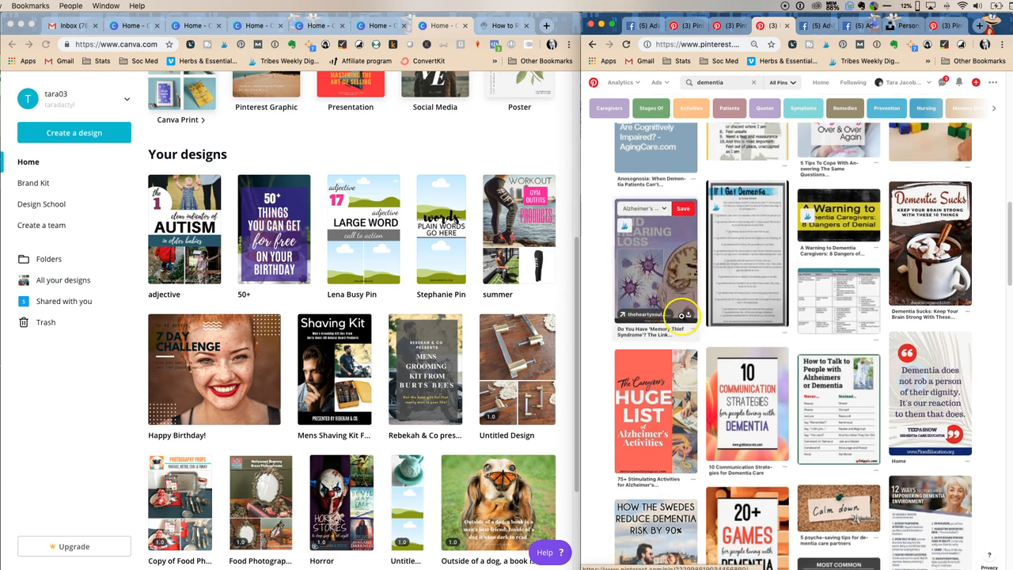
scroll("down", 3)
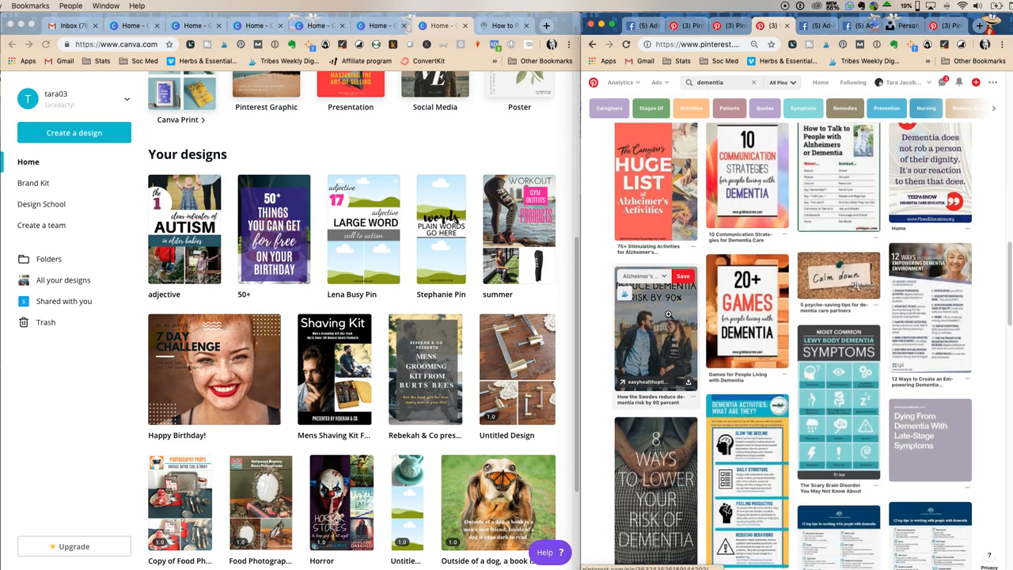
scroll("down", 3)
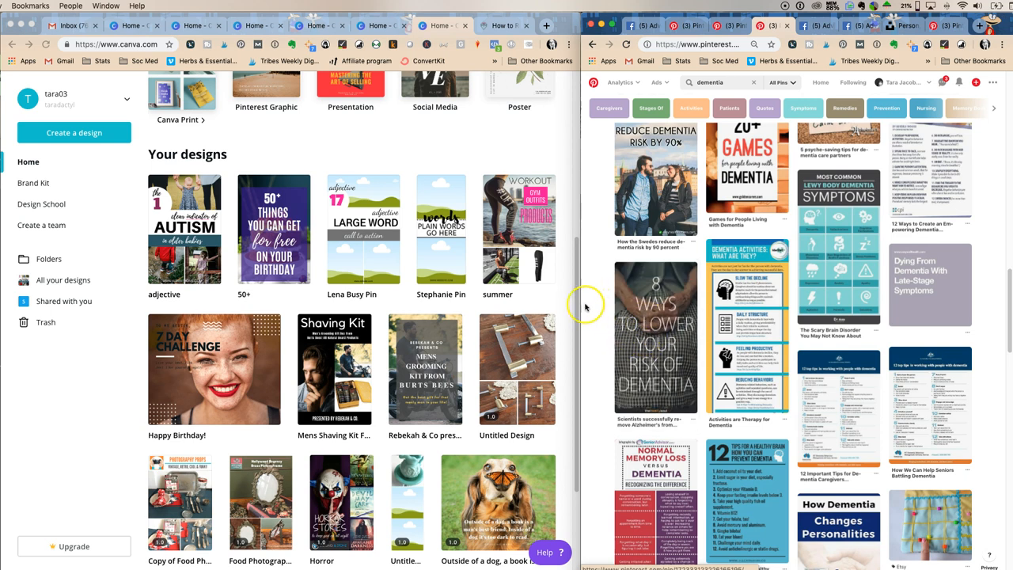
mouse_move(656, 345)
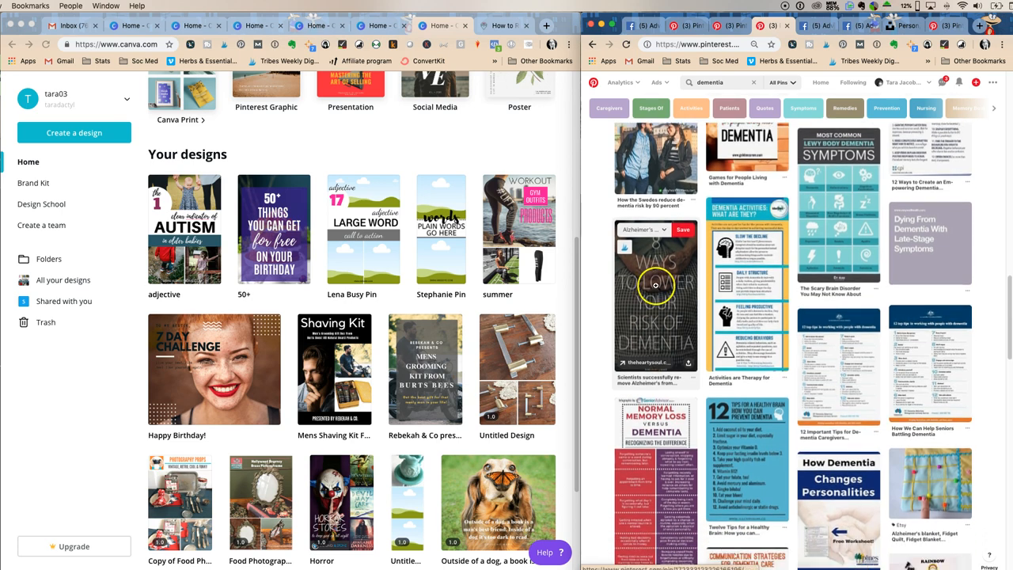
scroll("up", 3)
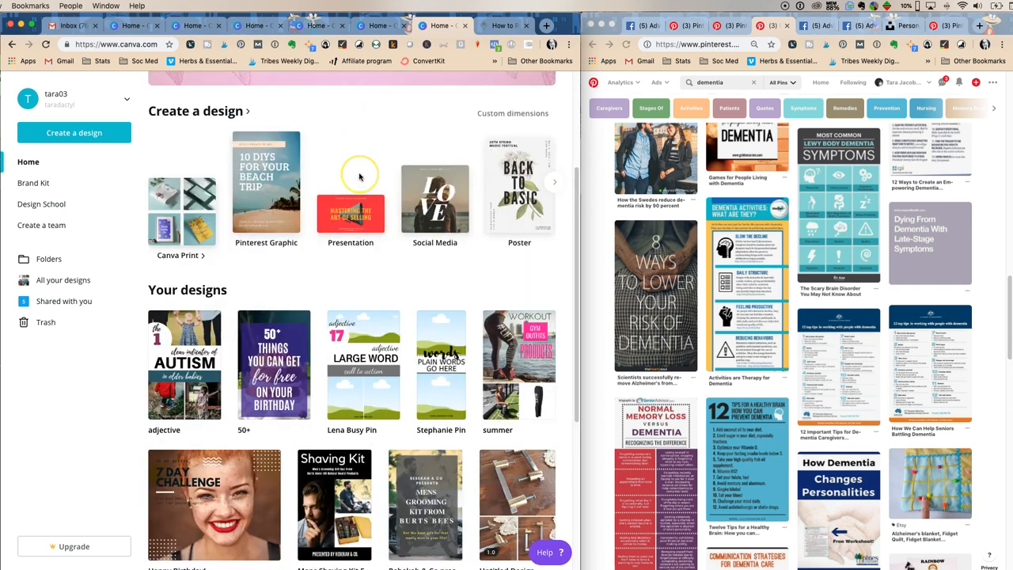
From the Social Media design types, create a new blank Pinterest Graphic design
scroll("up", 3)
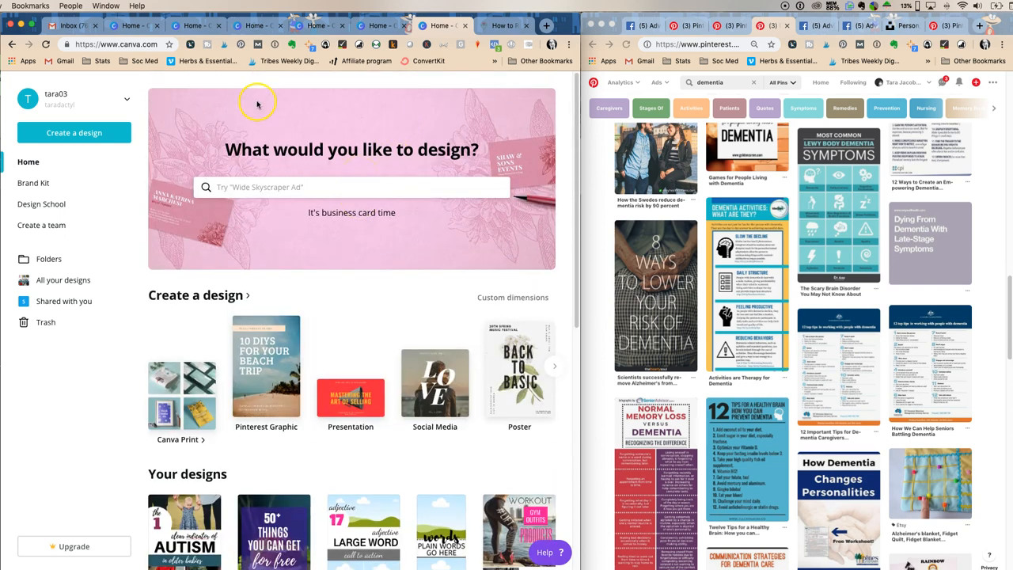
left_click(197, 294)
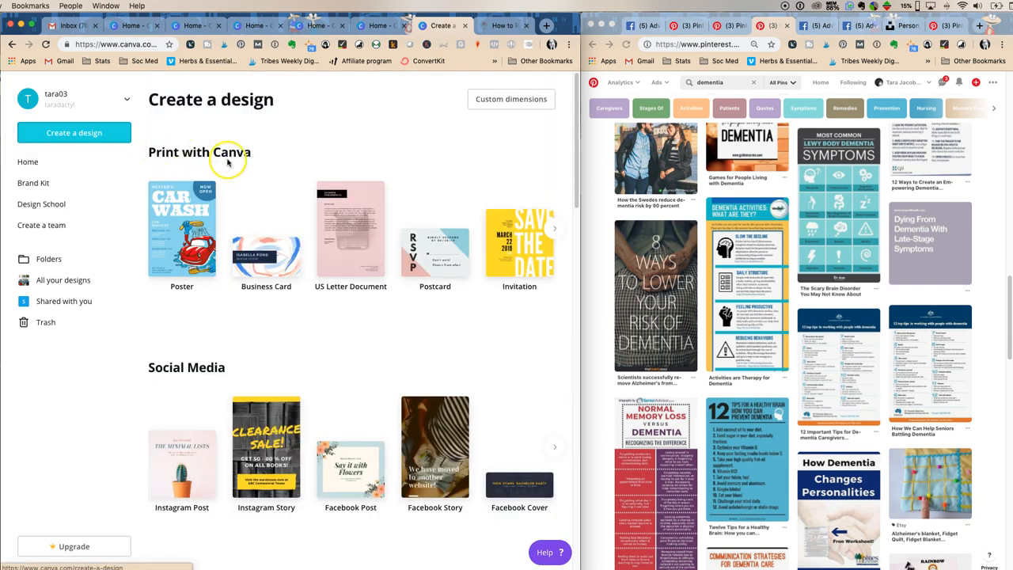
mouse_move(520, 125)
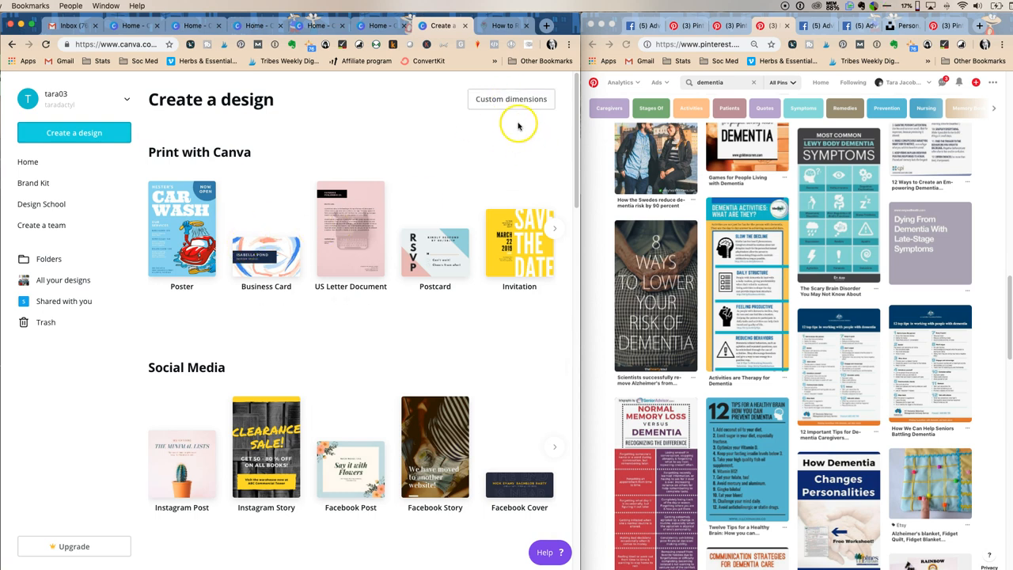
mouse_move(321, 384)
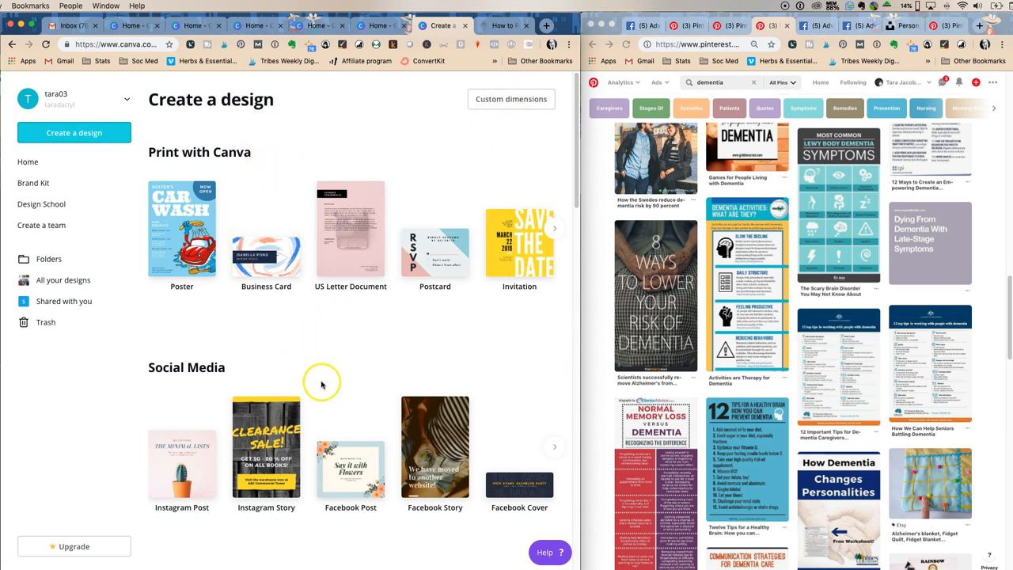
mouse_move(151, 198)
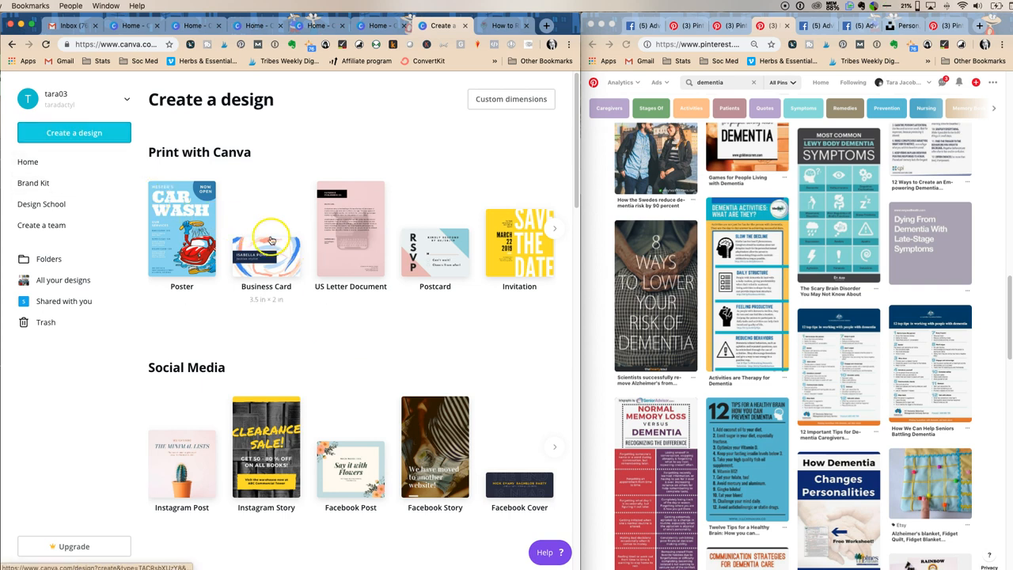
scroll("down", 3)
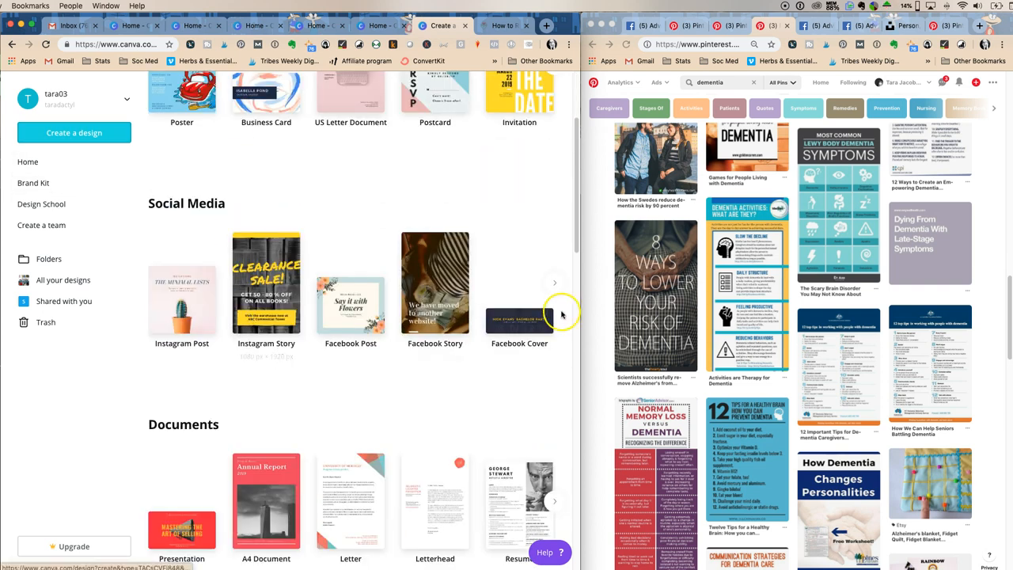
left_click(554, 281)
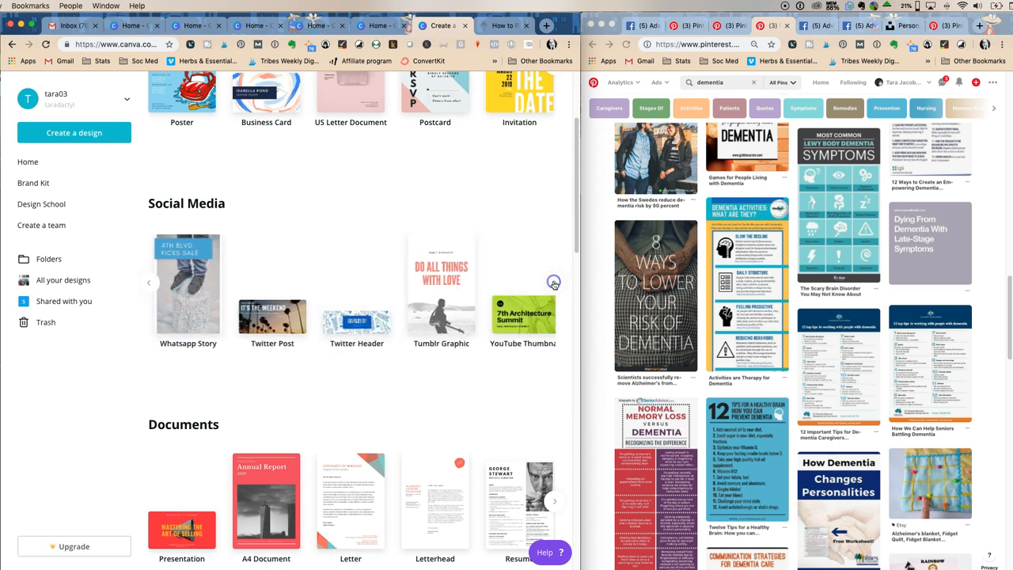
left_click(554, 282)
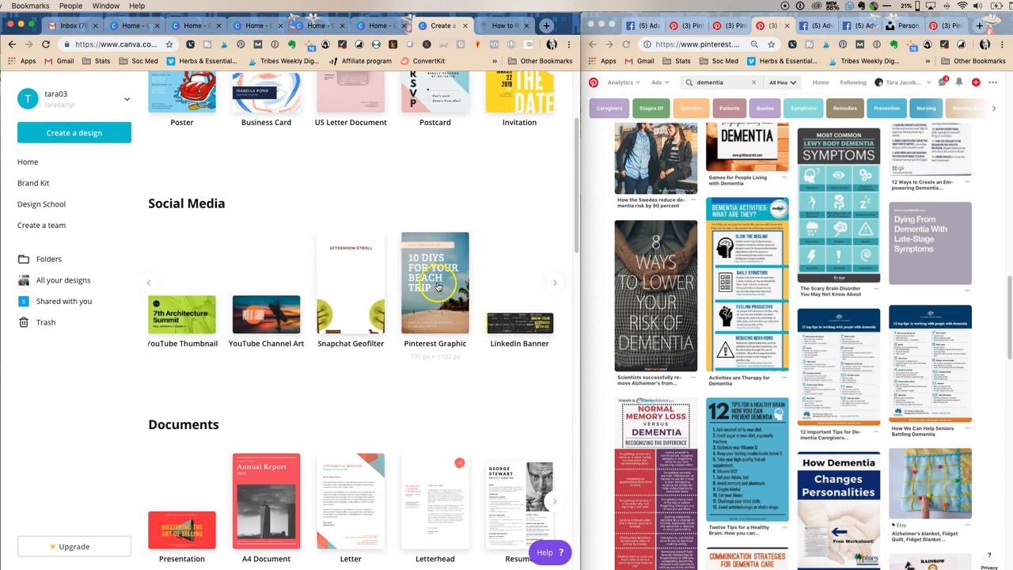
left_click(434, 282)
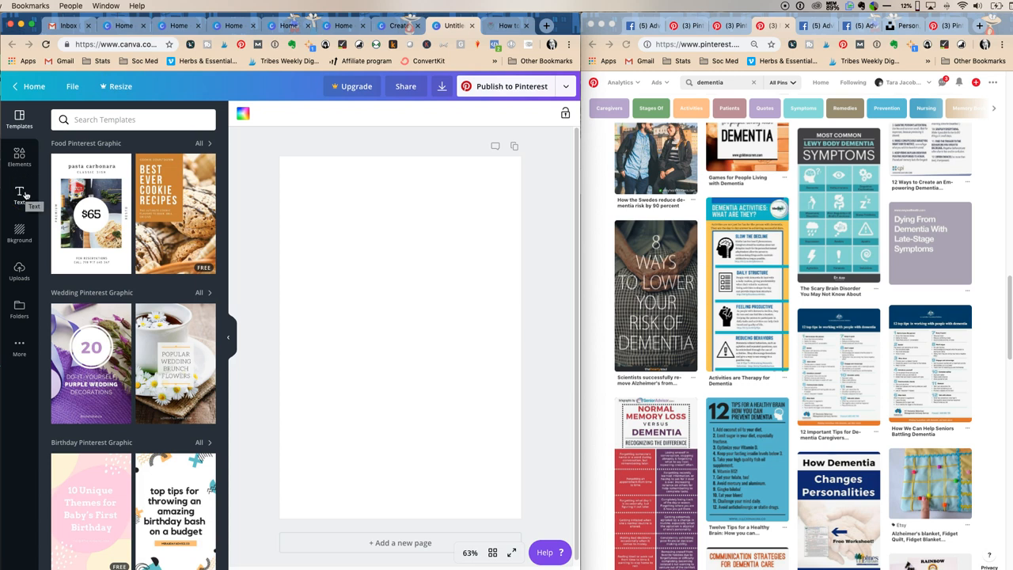
Start uploading an image from the computer via the Uploads panel
left_click(19, 273)
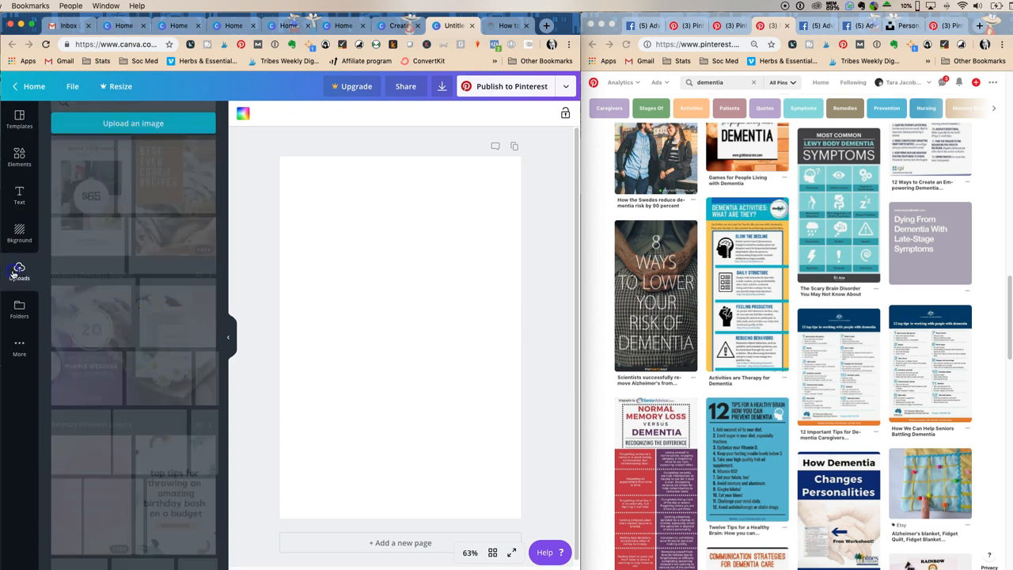
left_click(133, 124)
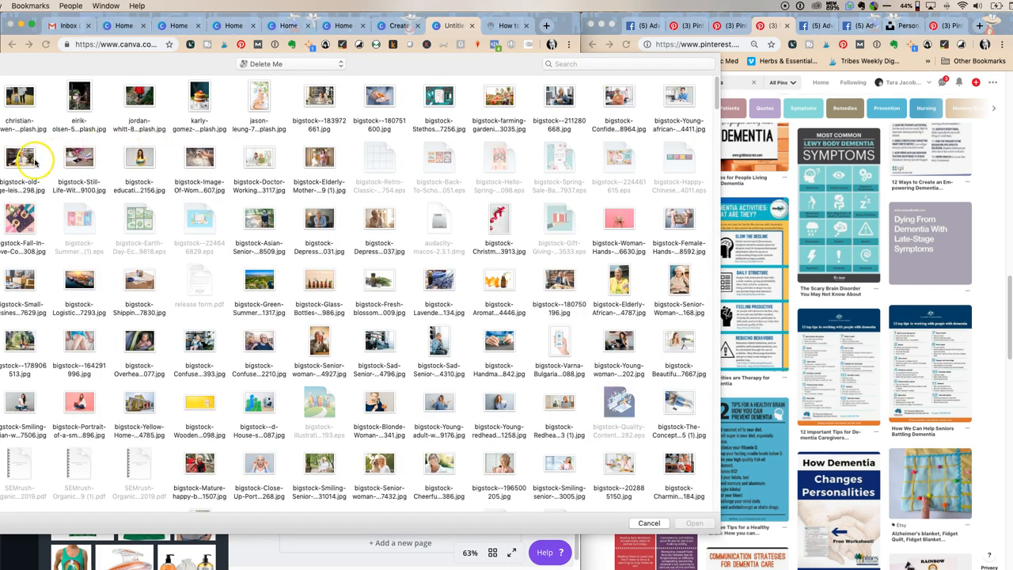
Browse down through the computer's photos in the file dialog to find one to use
scroll("down", 3)
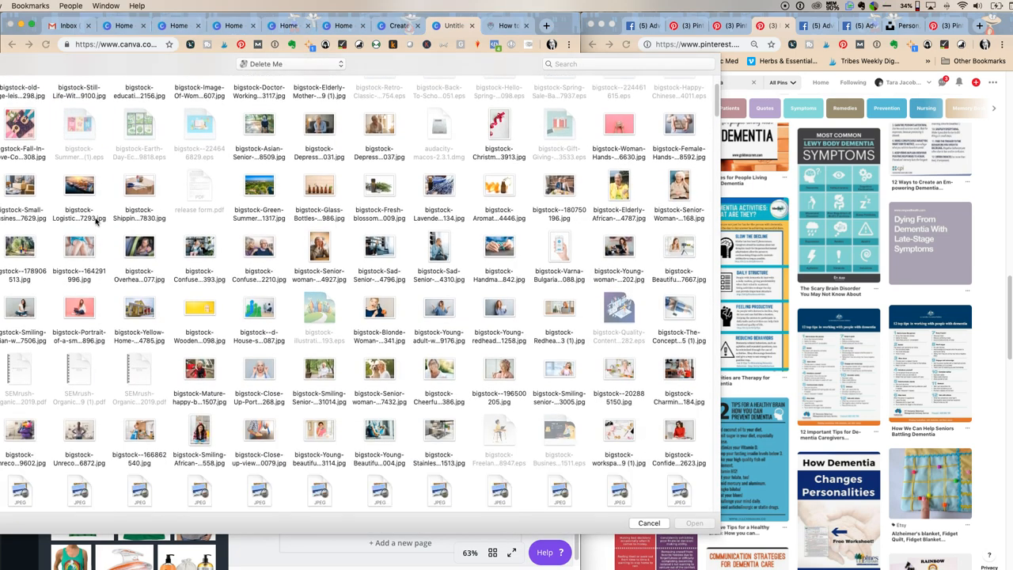
scroll("down", 3)
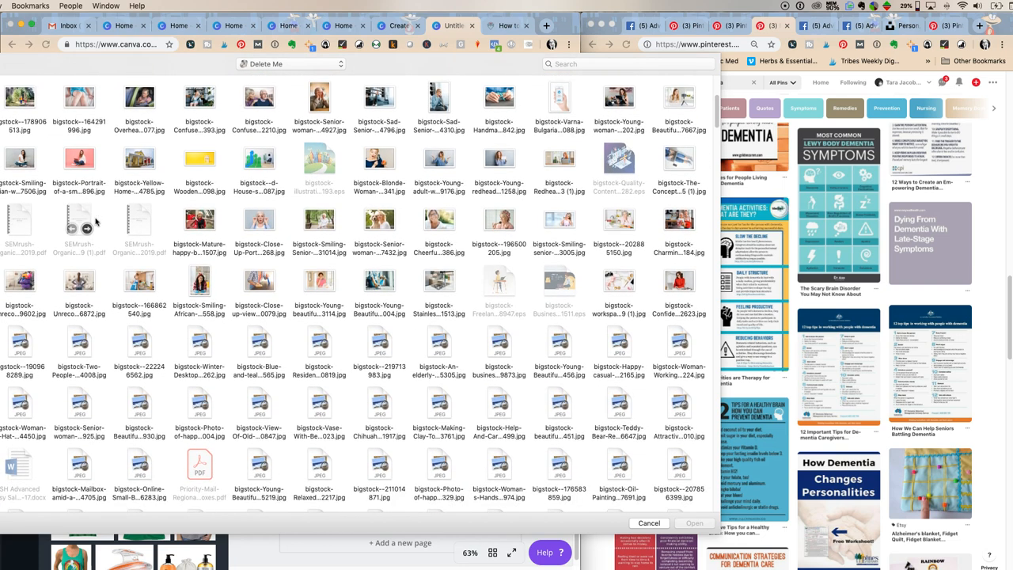
scroll("down", 3)
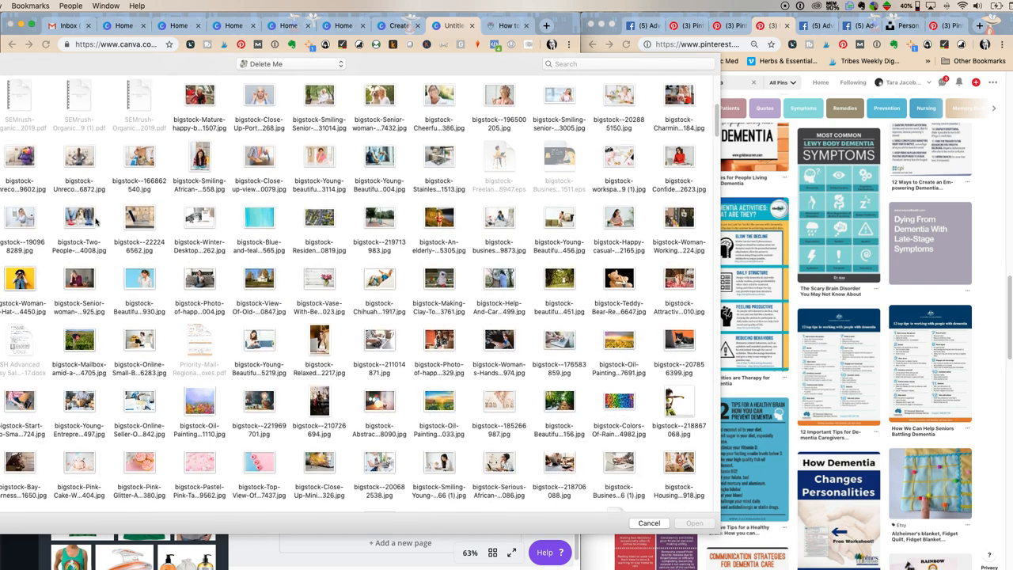
scroll("down", 3)
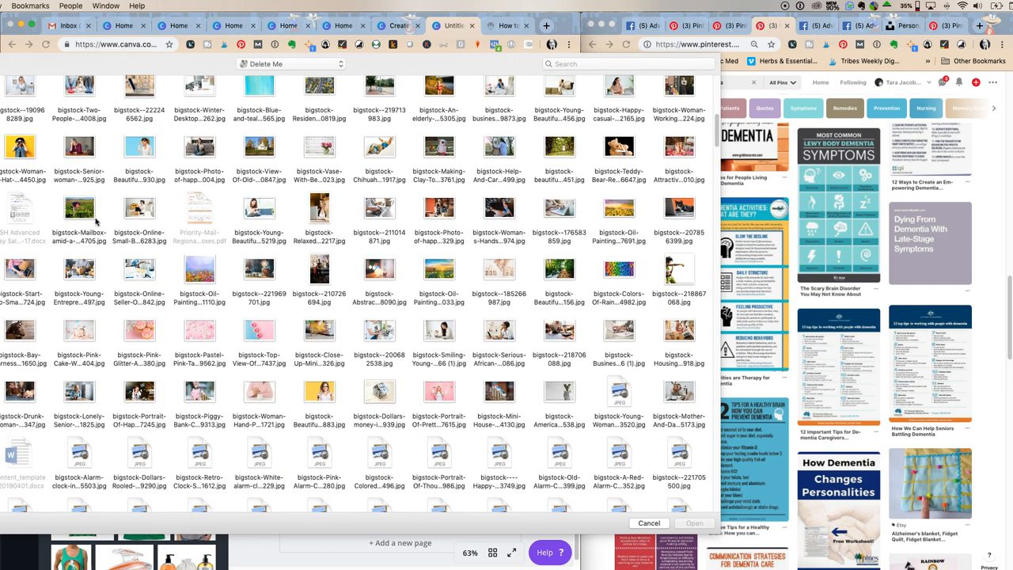
scroll("down", 3)
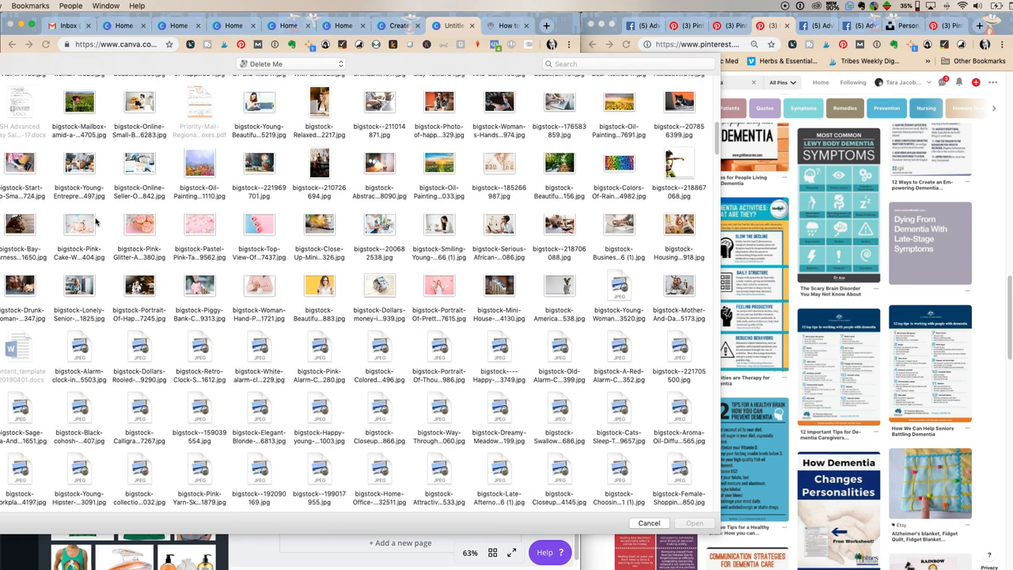
scroll("down", 3)
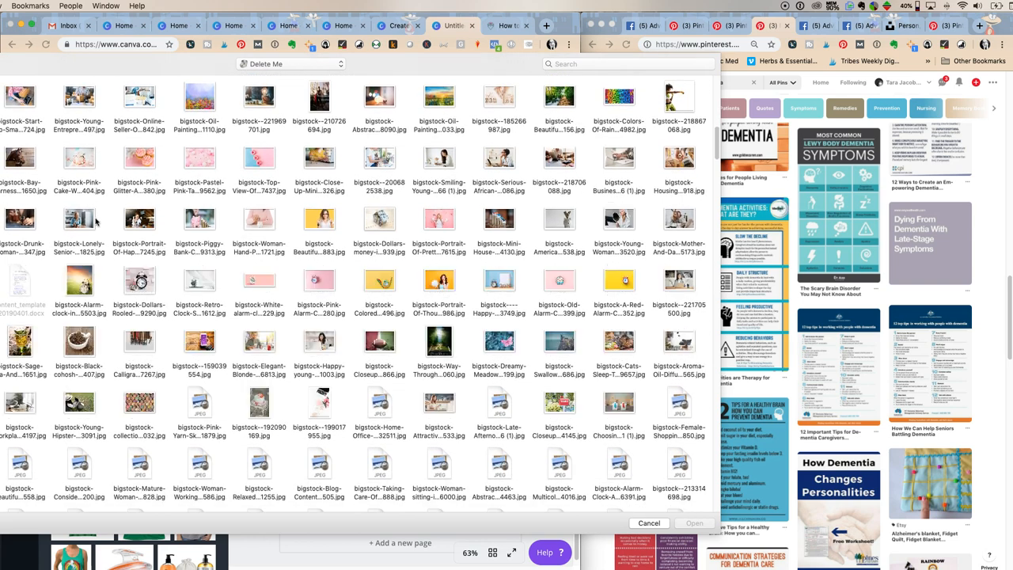
scroll("down", 3)
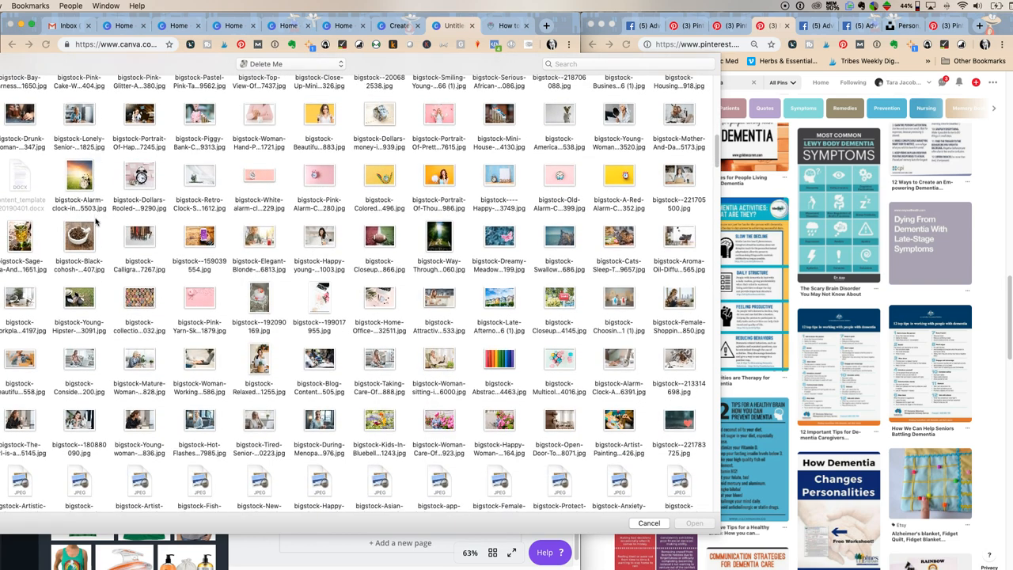
scroll("down", 3)
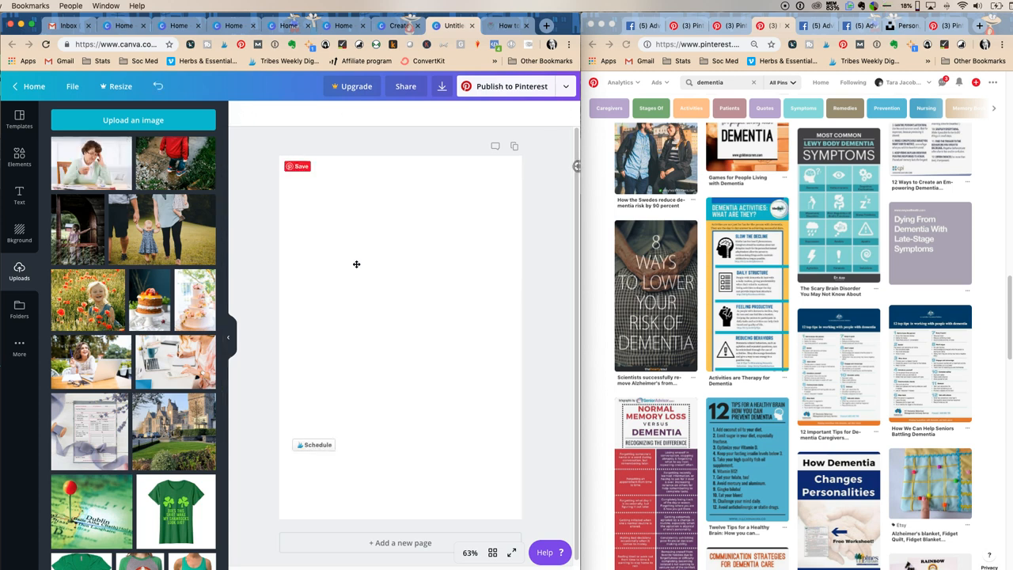
Place a full-page grid from Elements and fill it with the uploaded photo of the older woman
left_click(19, 157)
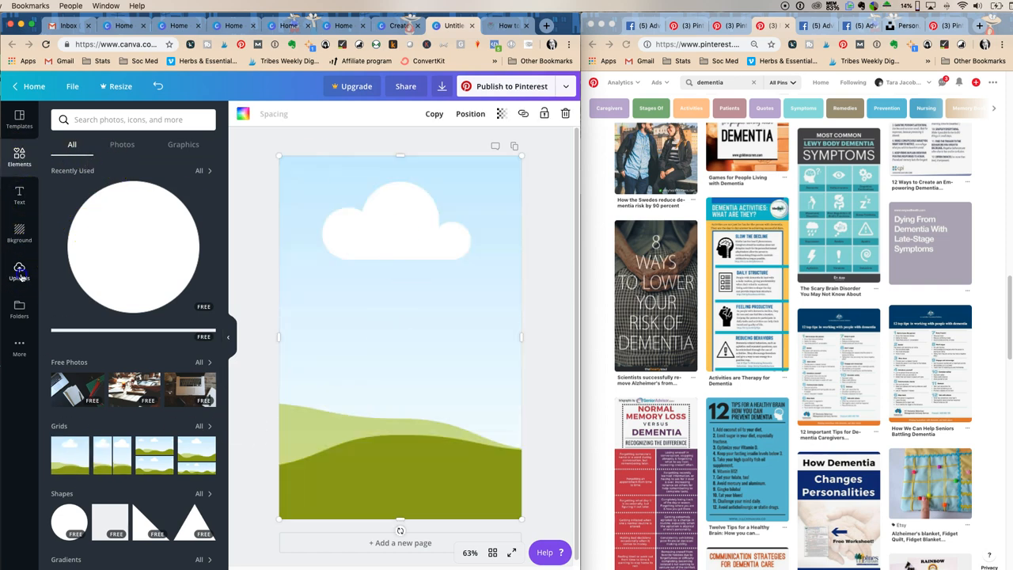
left_click(19, 272)
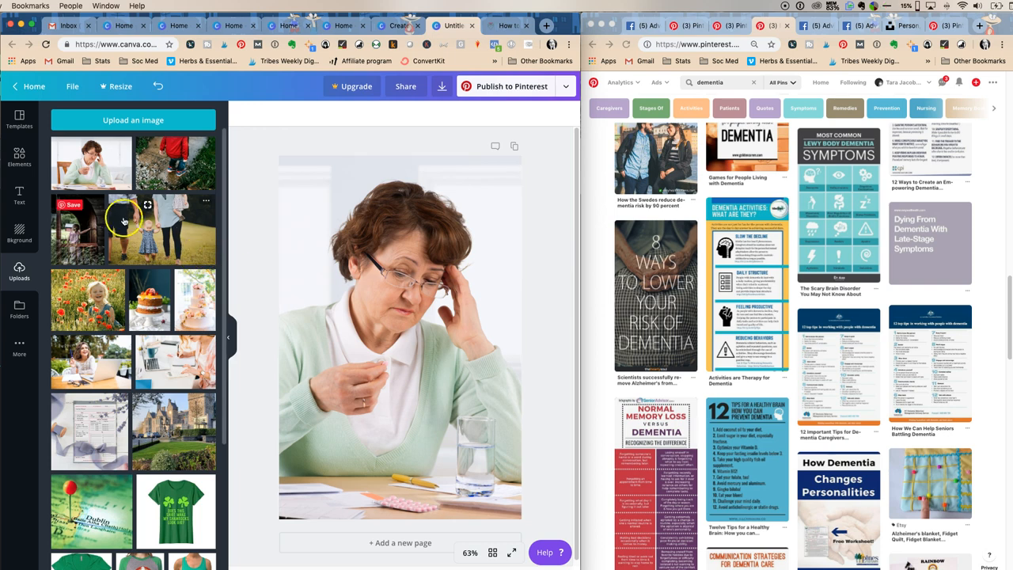
mouse_move(54, 259)
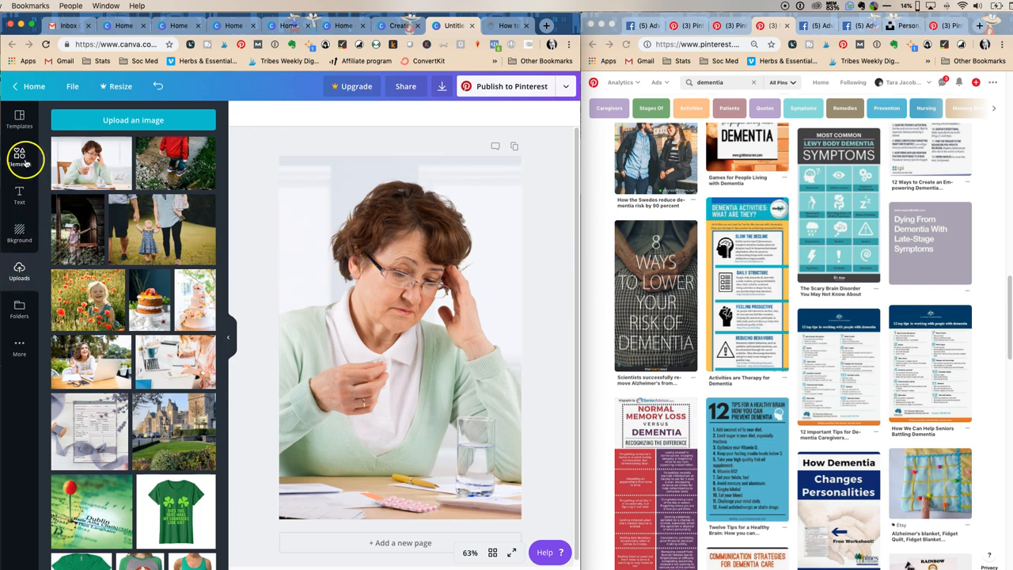
left_click(19, 156)
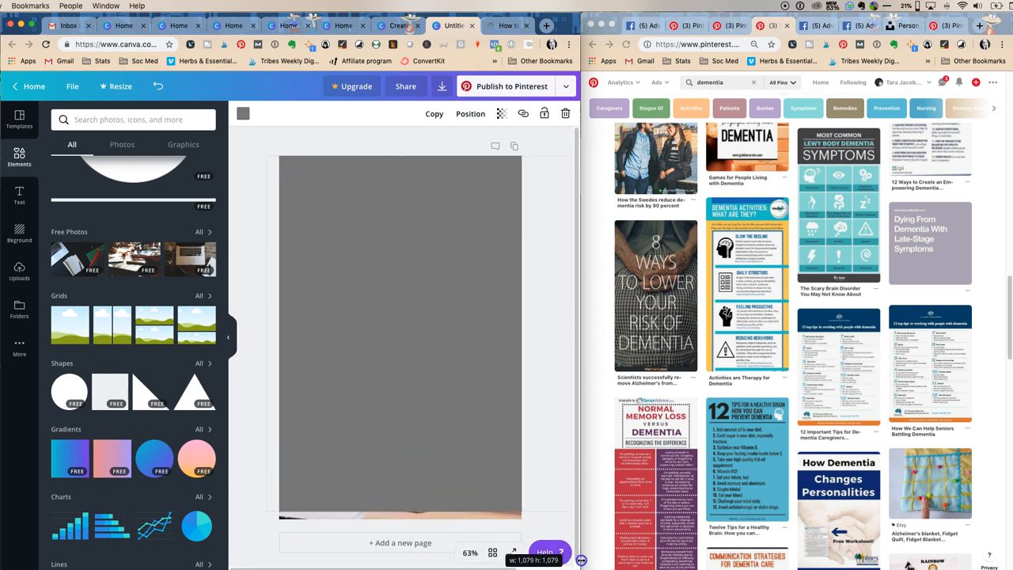
Make the full-page covering shape black with transparency around 72 to darken the photo
left_click(244, 114)
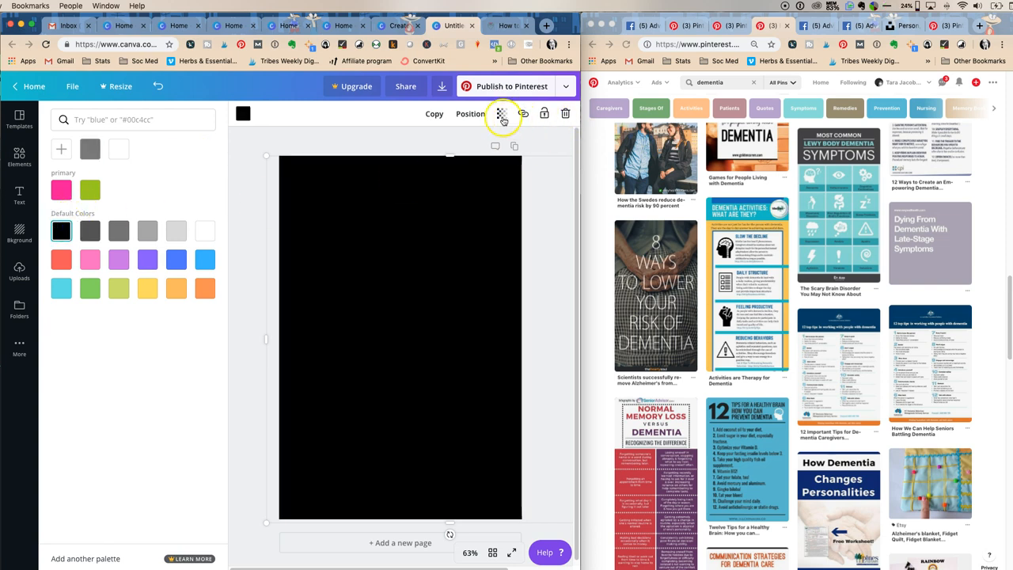
left_click(501, 114)
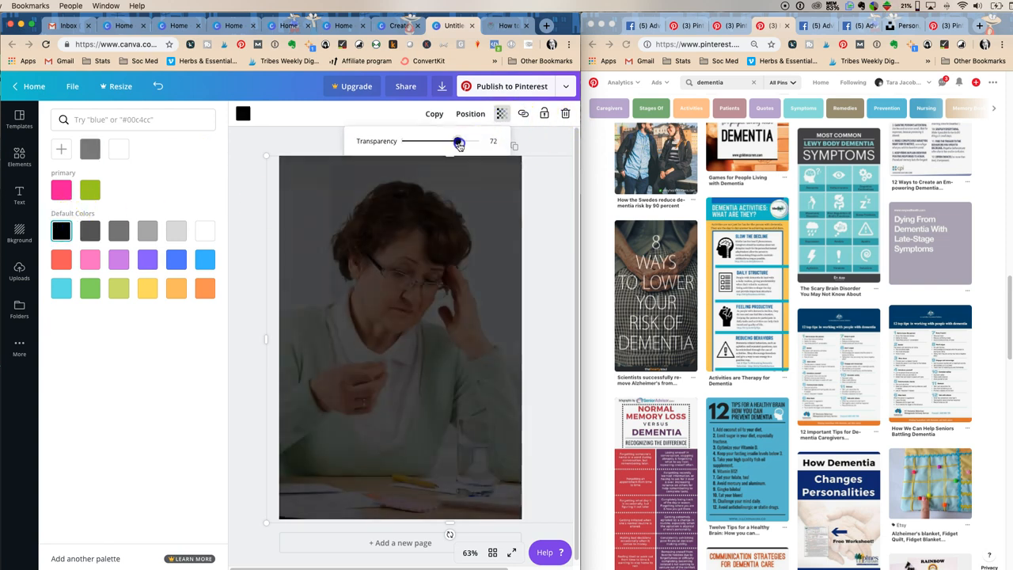
left_click_drag(460, 141, 462, 141)
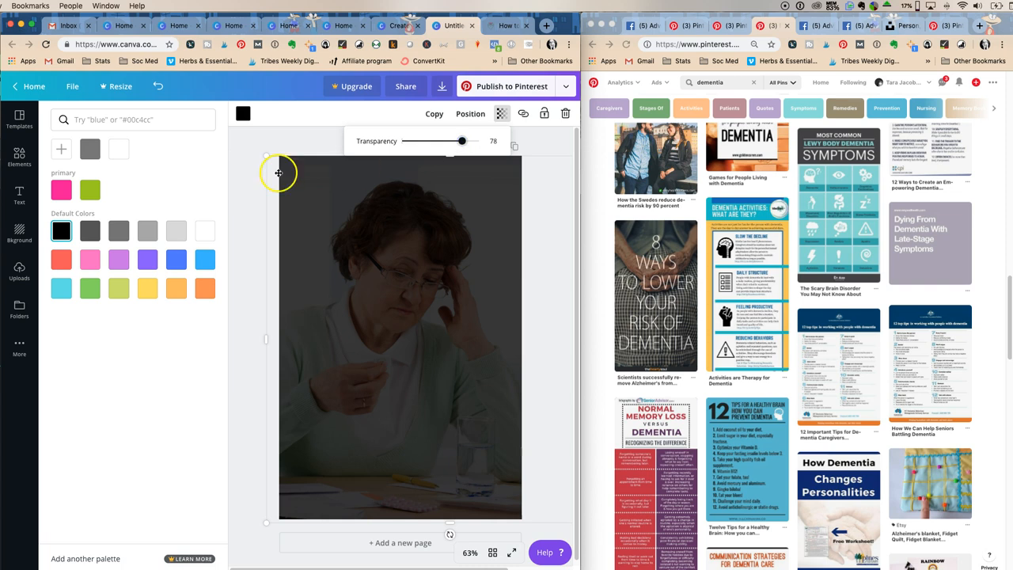
left_click_drag(462, 141, 457, 141)
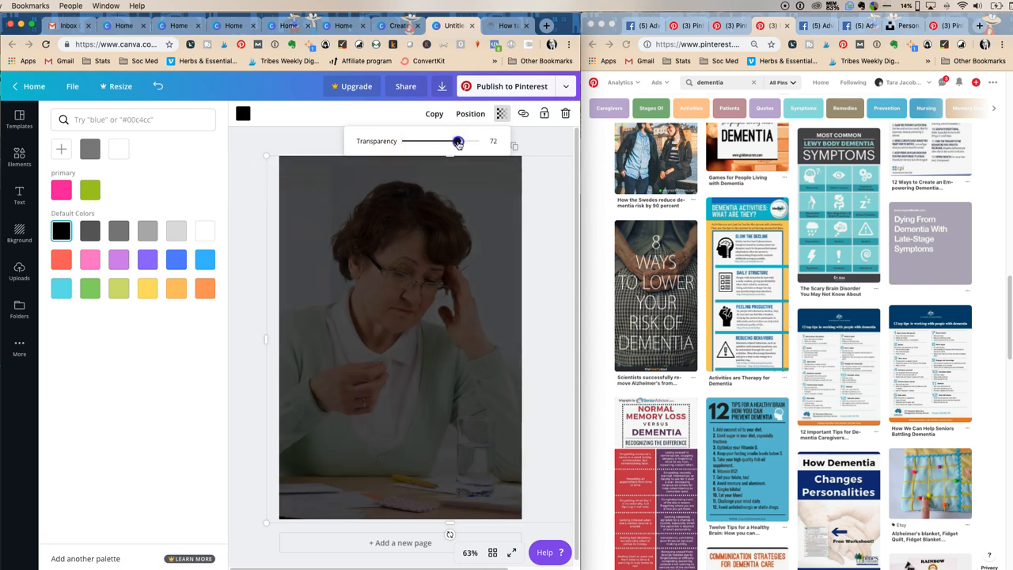
left_click(19, 157)
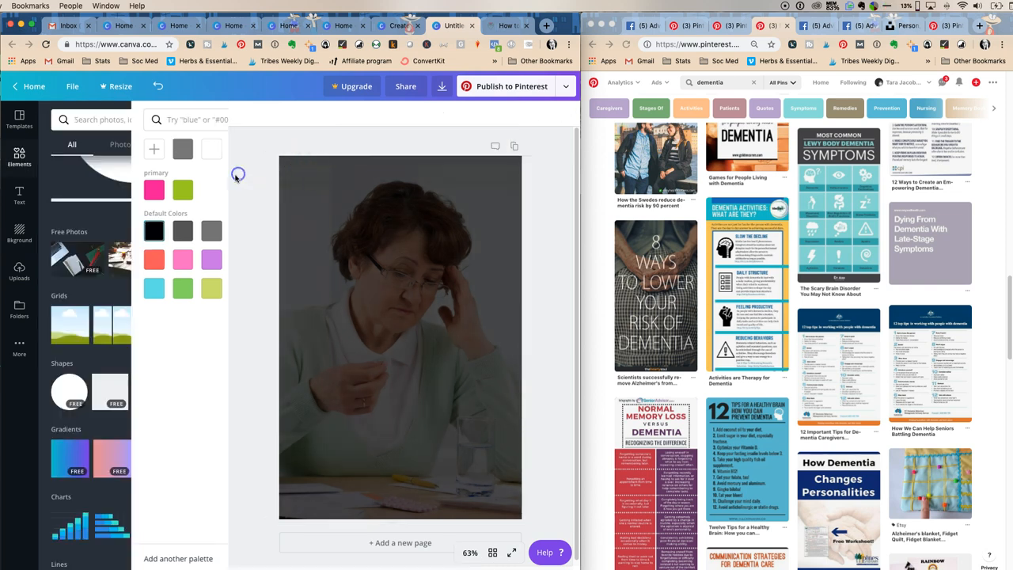
Add a "words go here" text box over the middle of the photo and colour it white
left_click(19, 196)
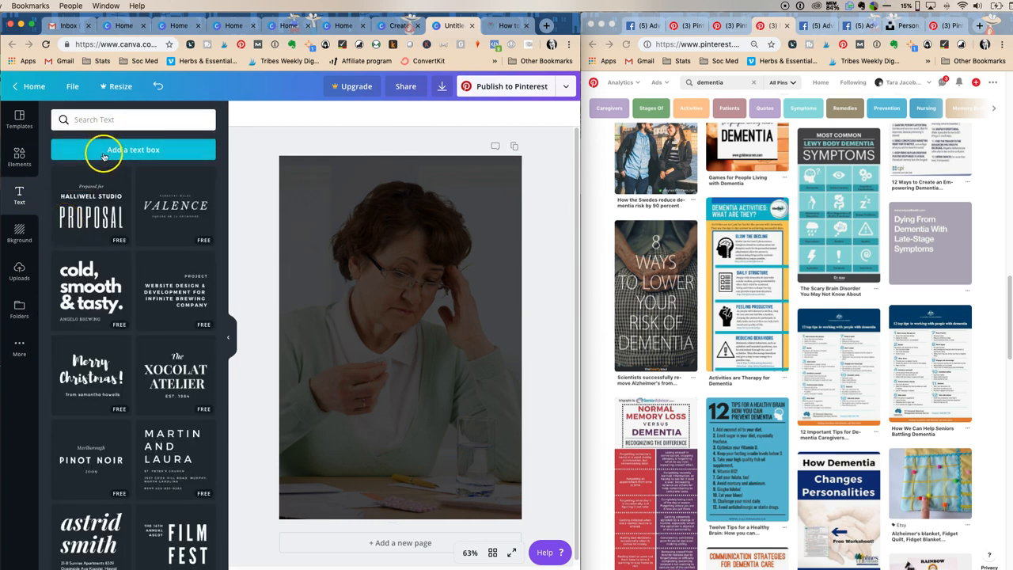
left_click(133, 149)
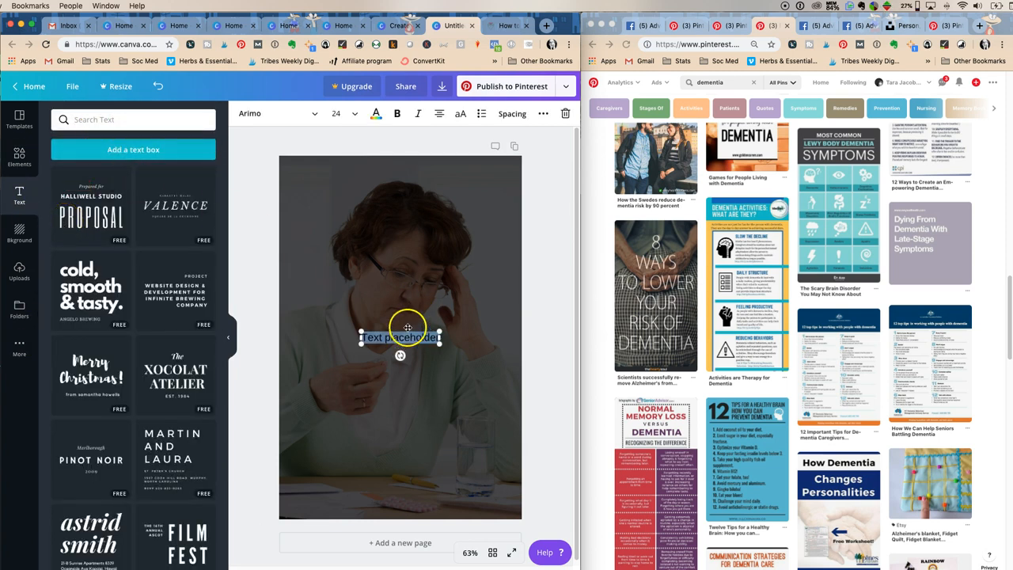
left_click_drag(399, 339, 399, 244)
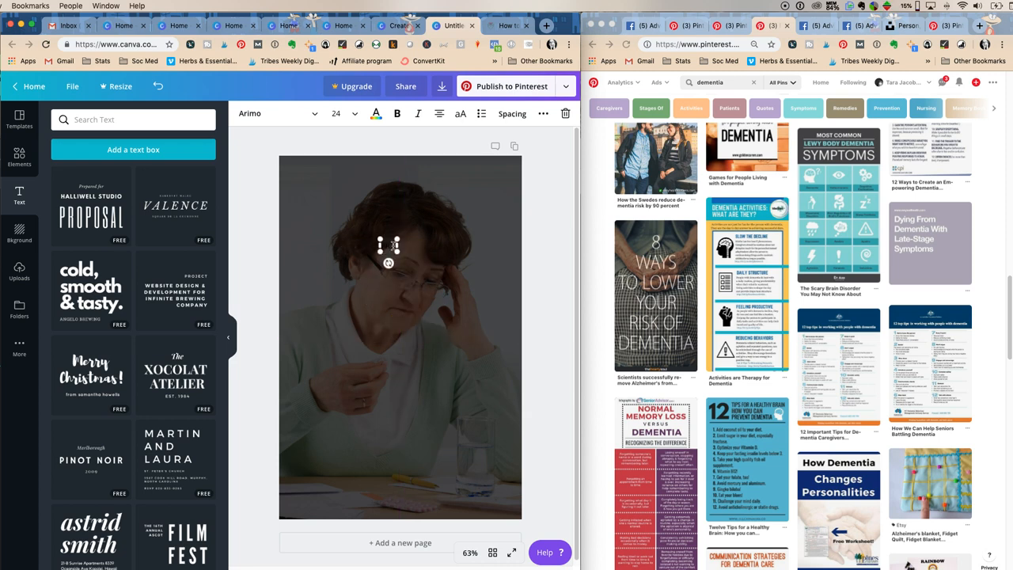
left_click(388, 244)
type("words go here")
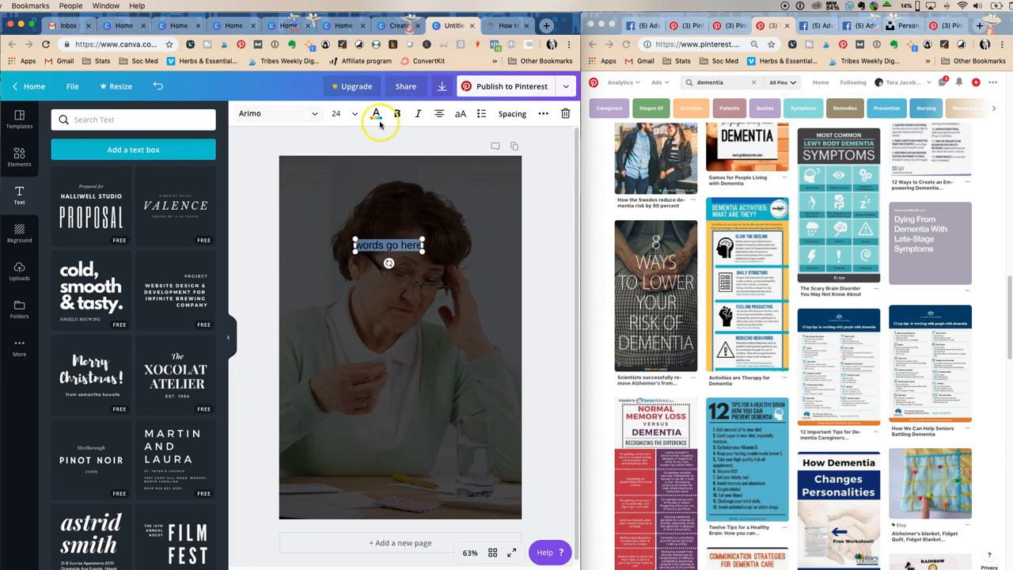
left_click(377, 114)
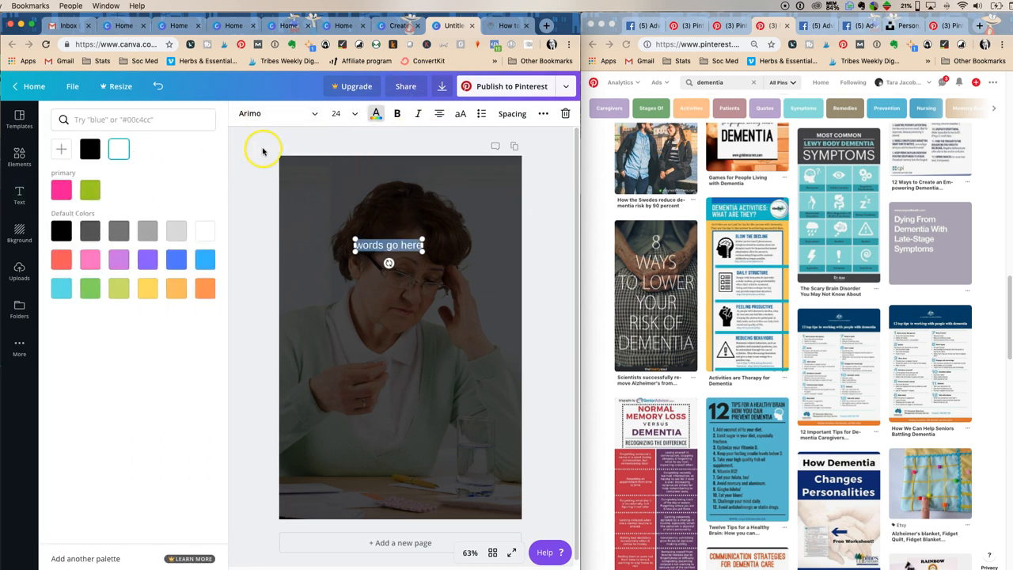
left_click(19, 196)
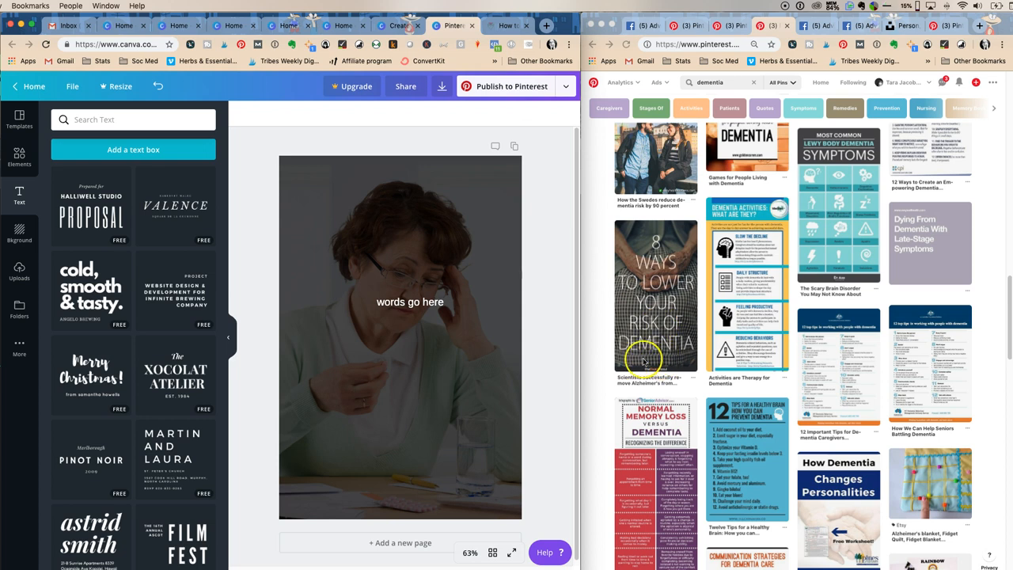
mouse_move(499, 355)
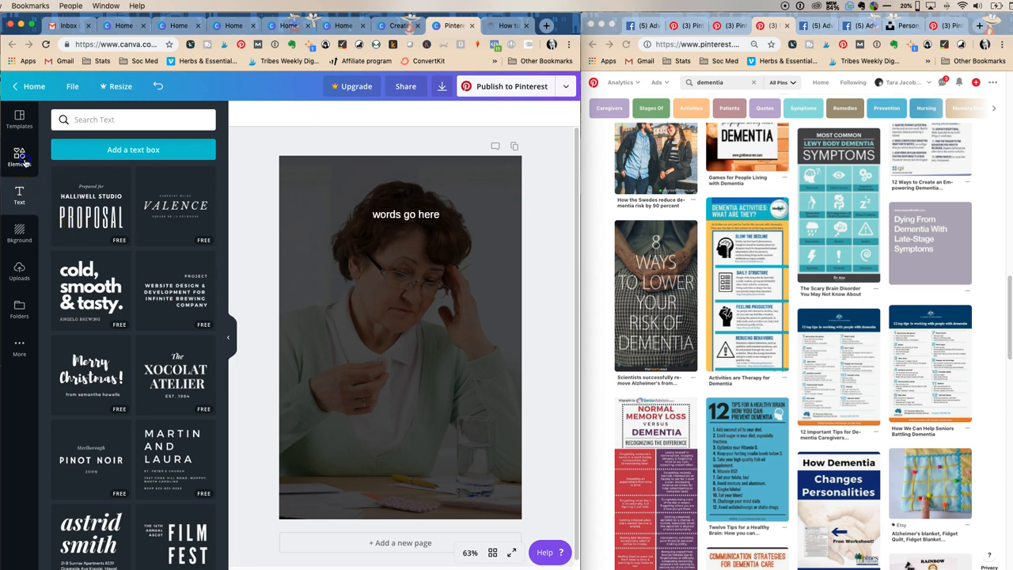
Reposition the white text toward the top of the pin and return to the Text panel
left_click(19, 159)
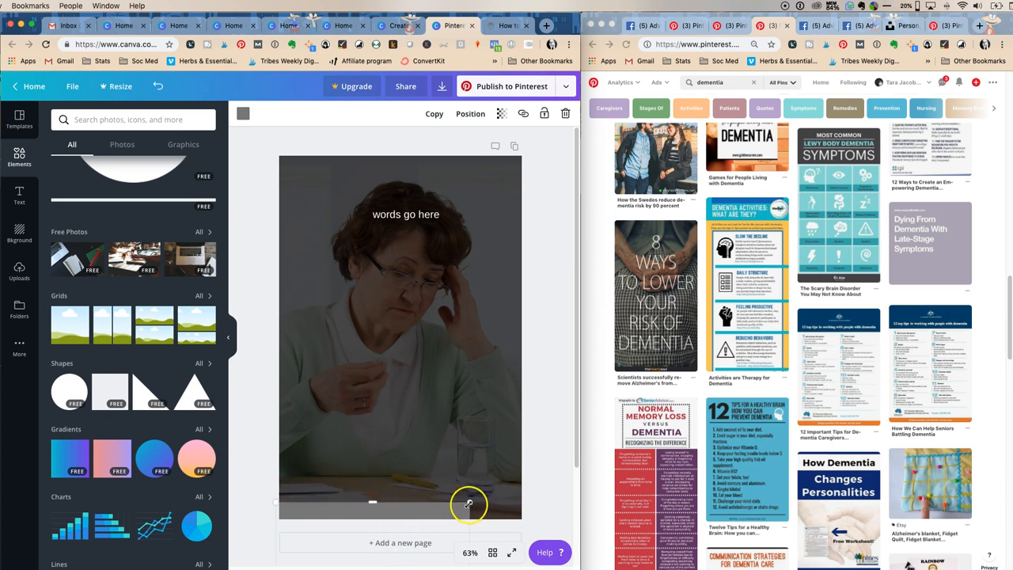
left_click_drag(469, 503, 532, 465)
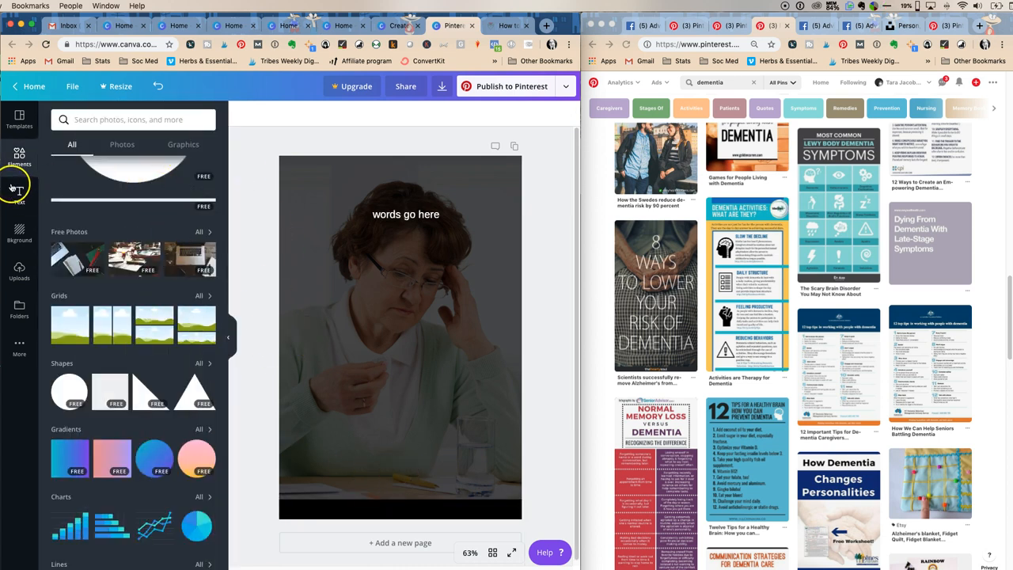
left_click(19, 194)
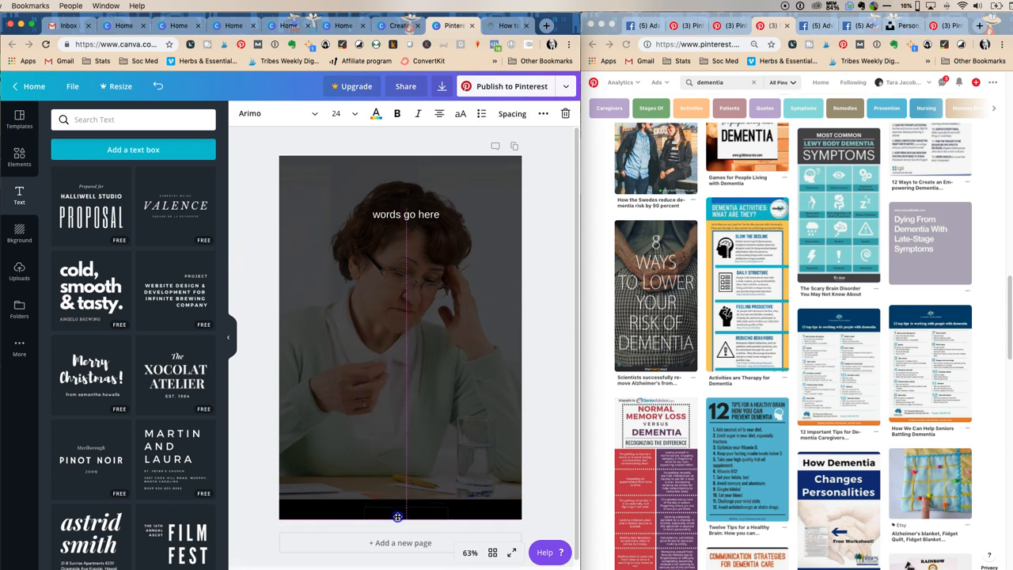
left_click(377, 114)
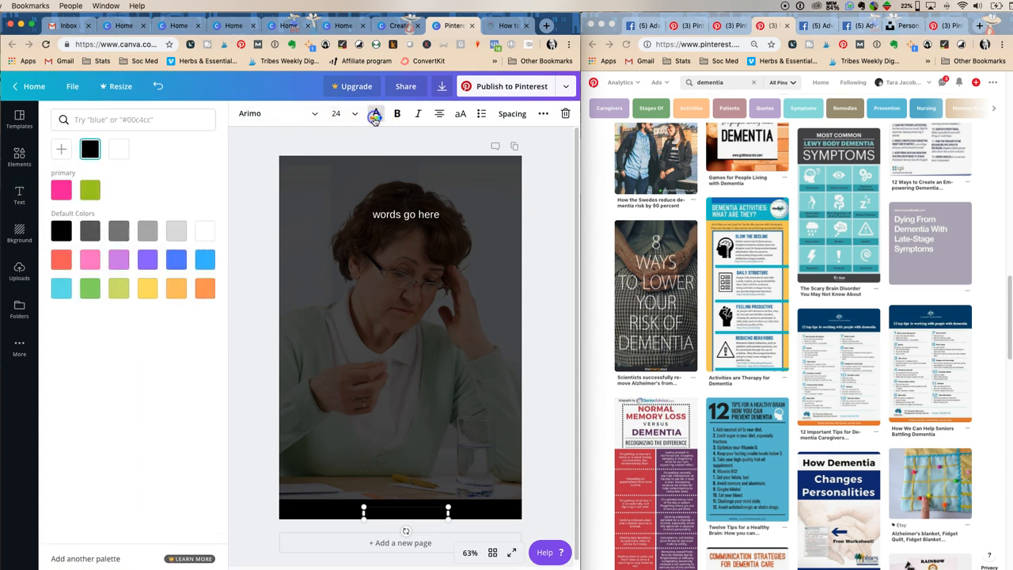
left_click(19, 197)
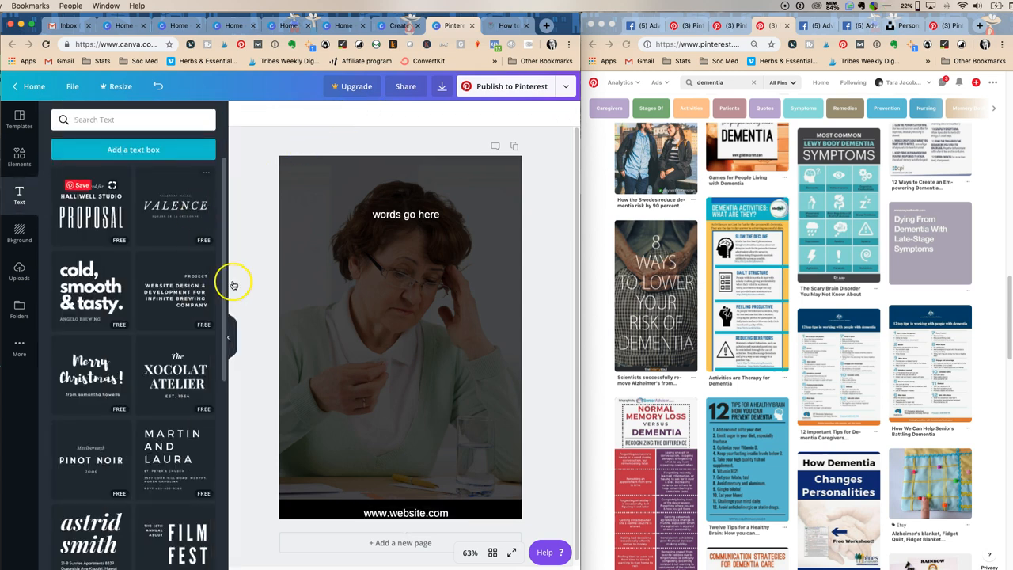
left_click(406, 513)
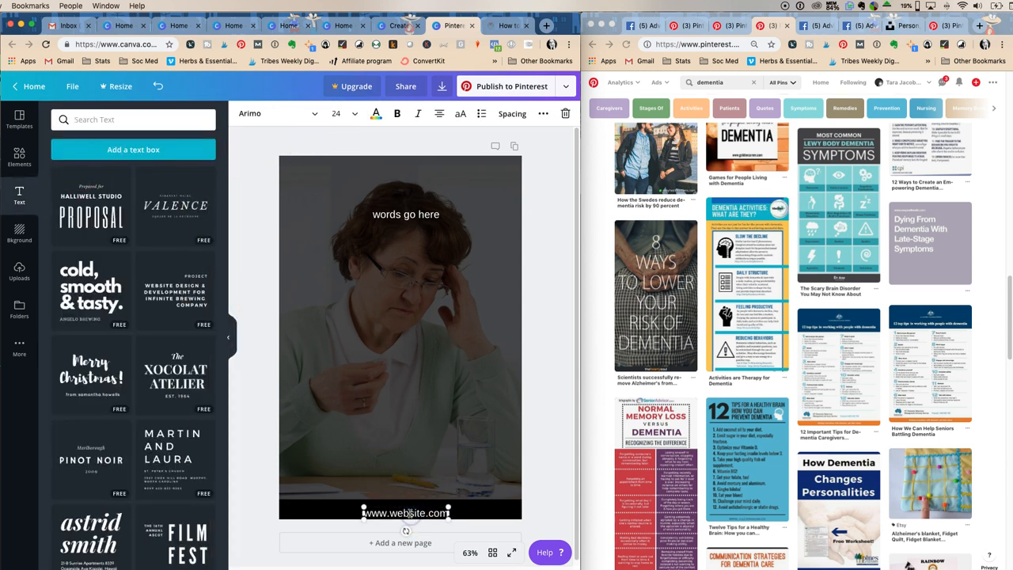
mouse_move(269, 488)
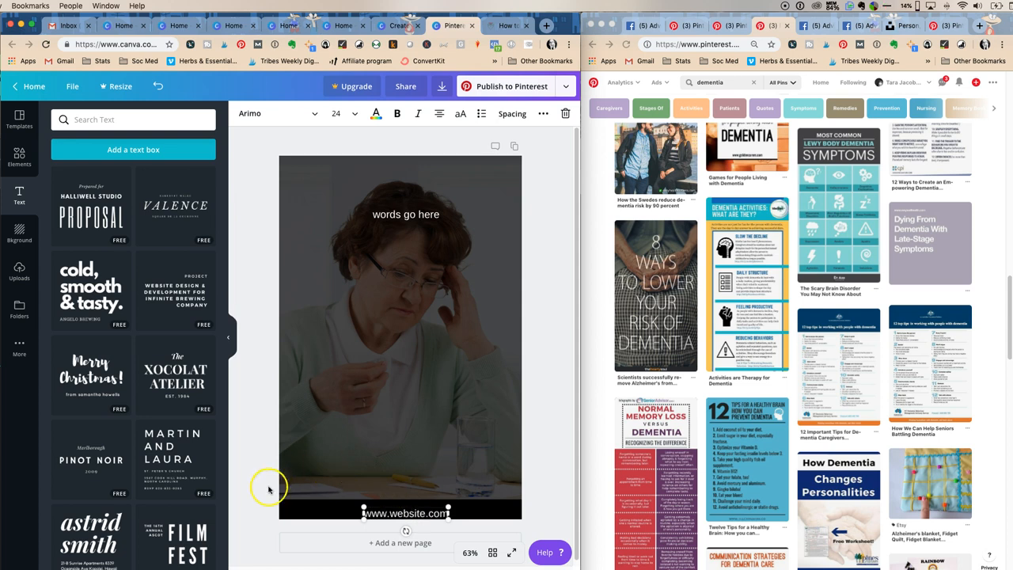
left_click(406, 513)
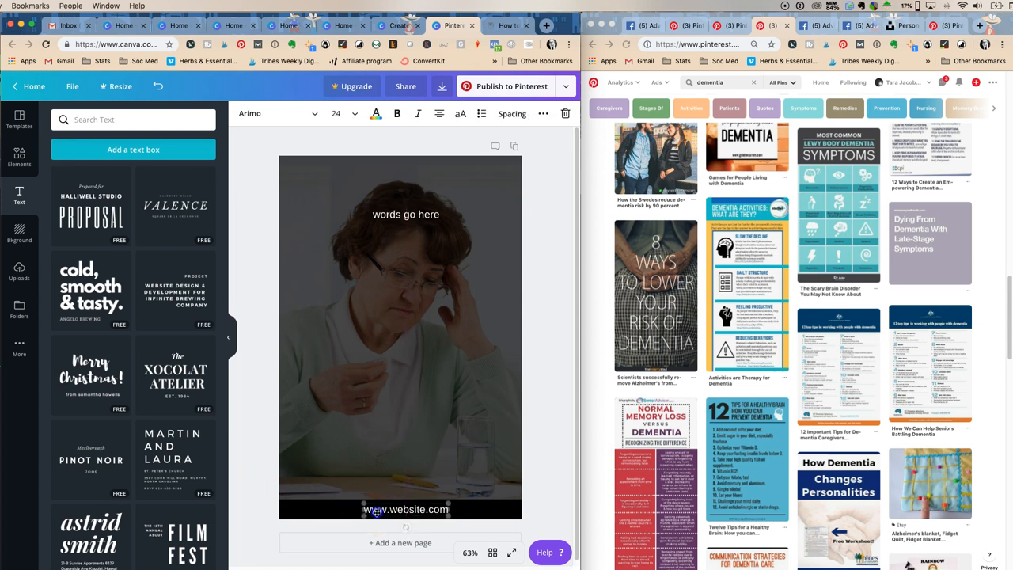
left_click(406, 510)
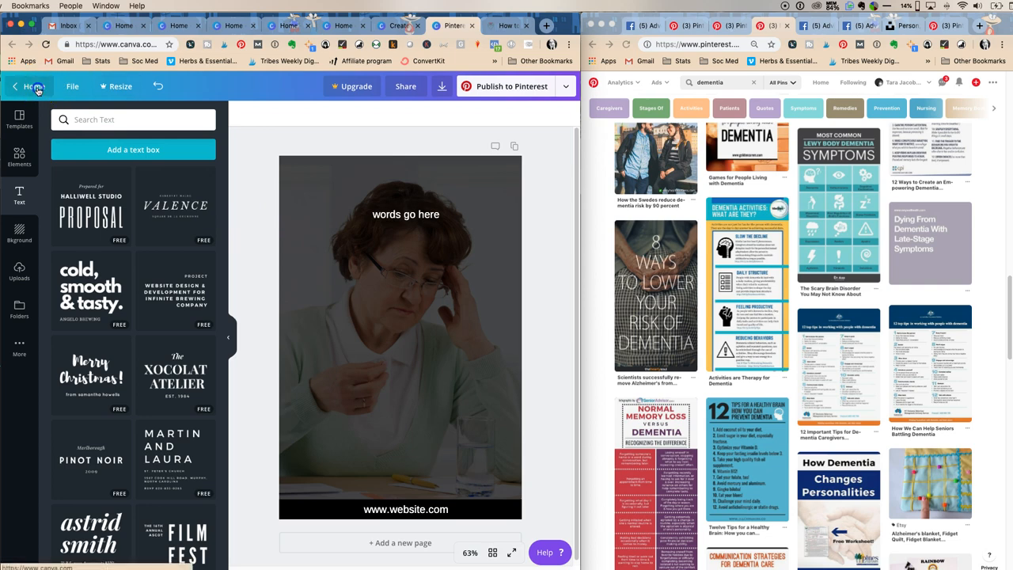
Return to the Canva home page and scroll to the cloud-and-hills 'PLAIN WORDS GO HERE' design
left_click(34, 86)
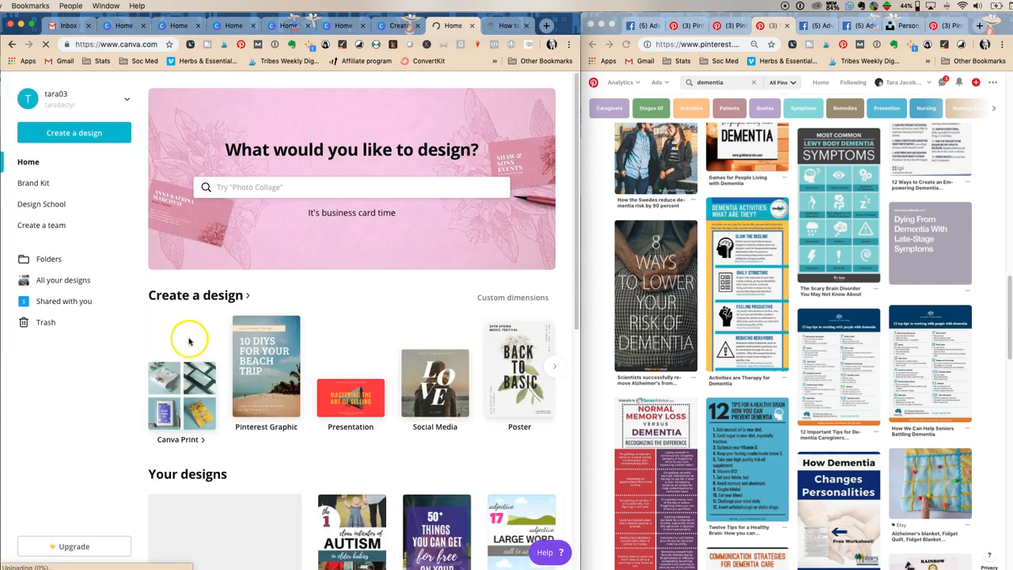
scroll("down", 3)
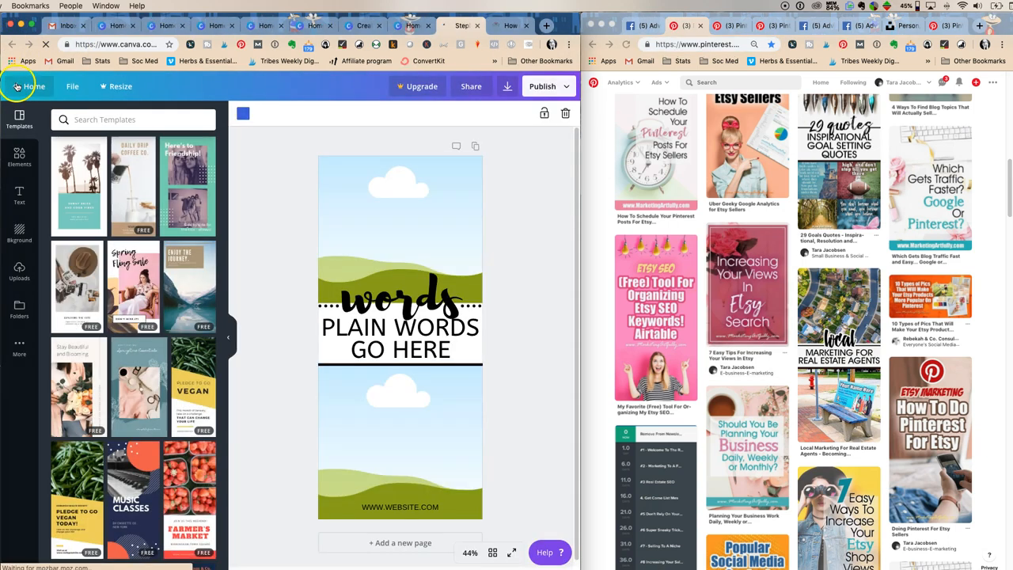
left_click(35, 86)
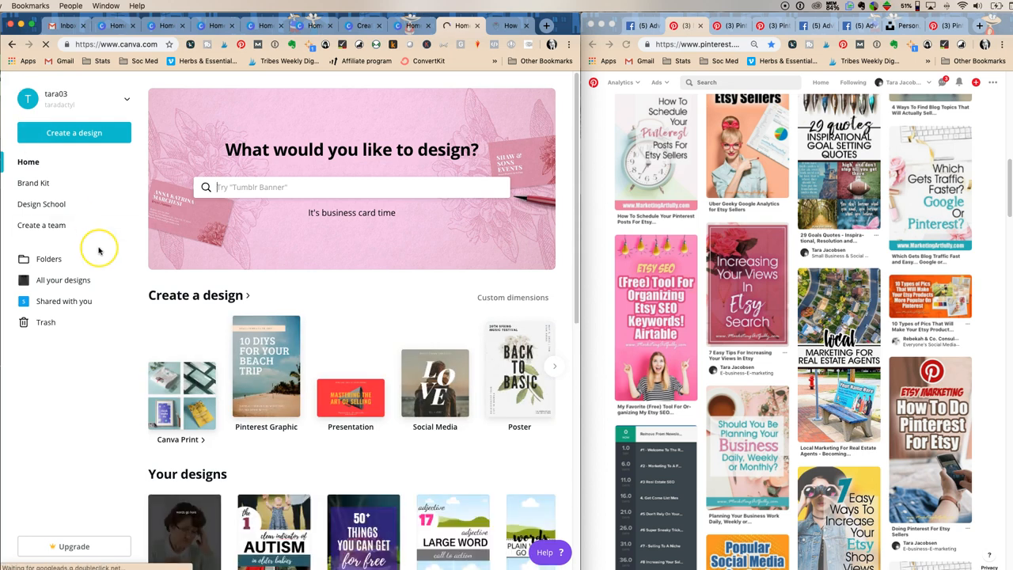
scroll("down", 3)
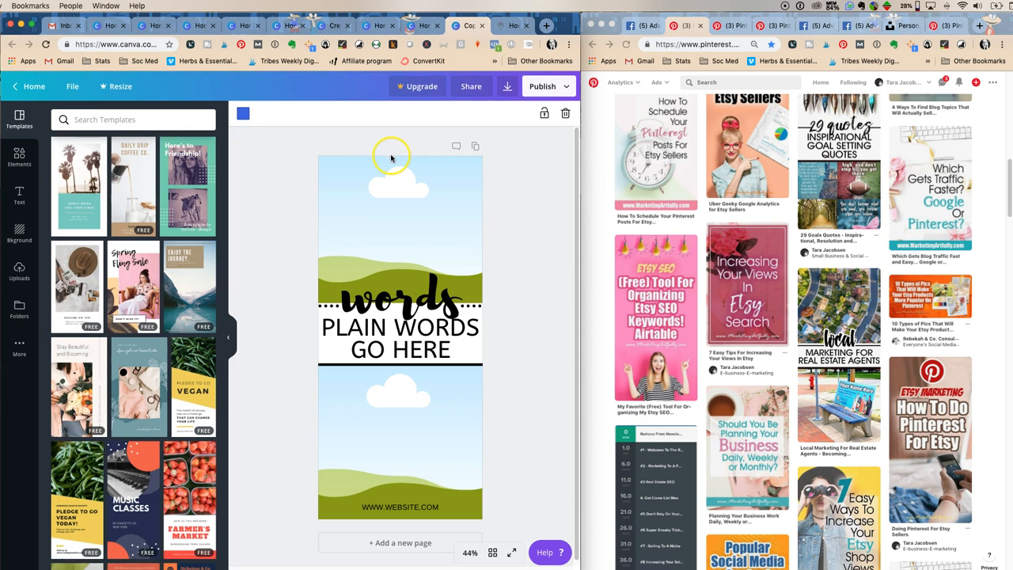
left_click(33, 85)
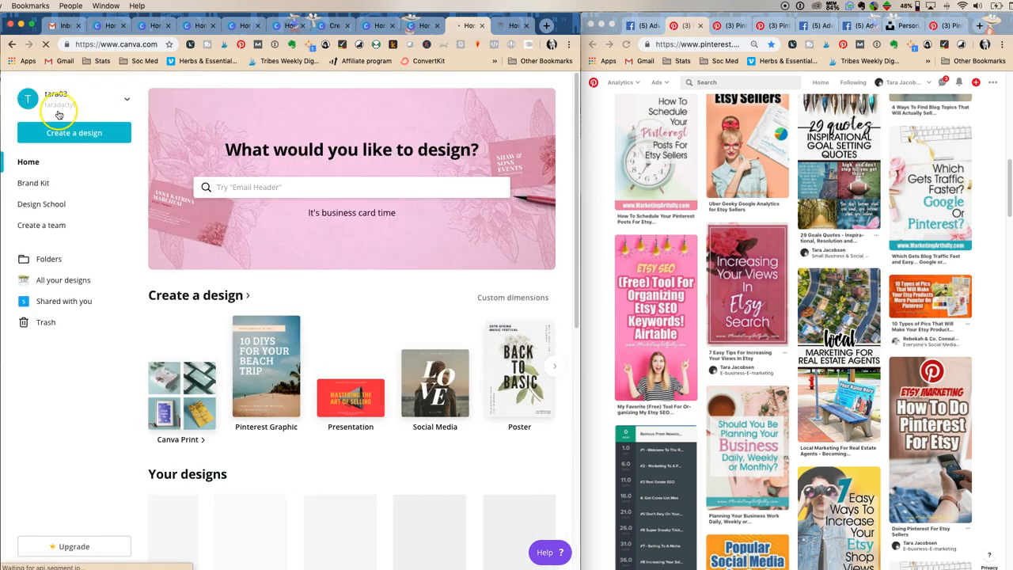
scroll("down", 3)
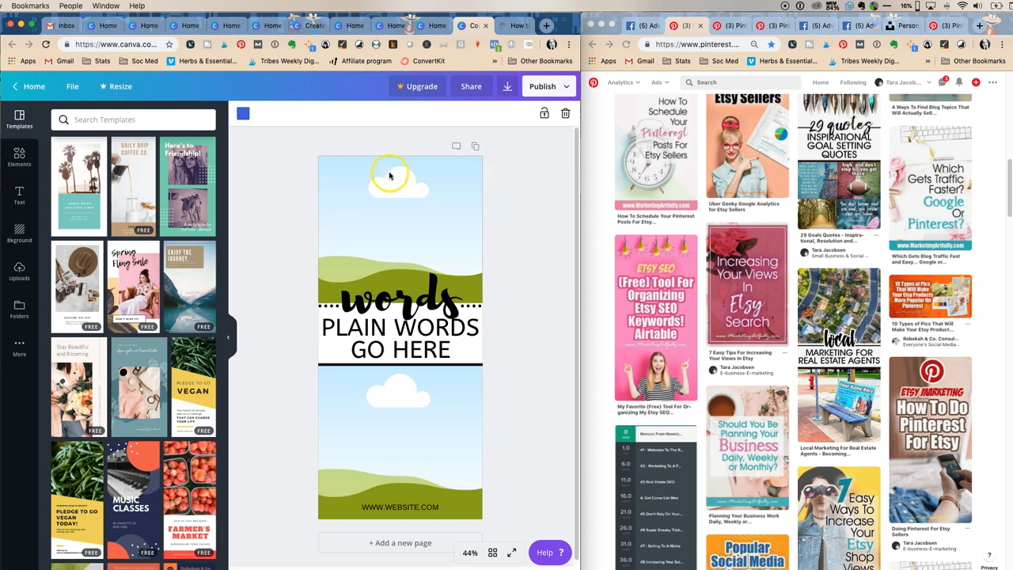
mouse_move(371, 232)
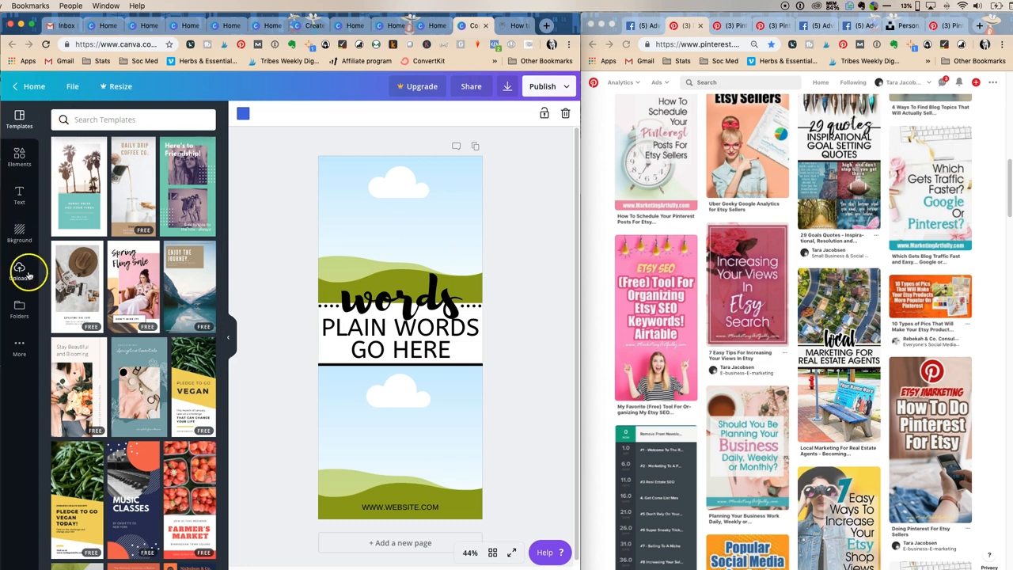
Place the uploaded child-in-red-jacket photo into the template's top frame
left_click(19, 269)
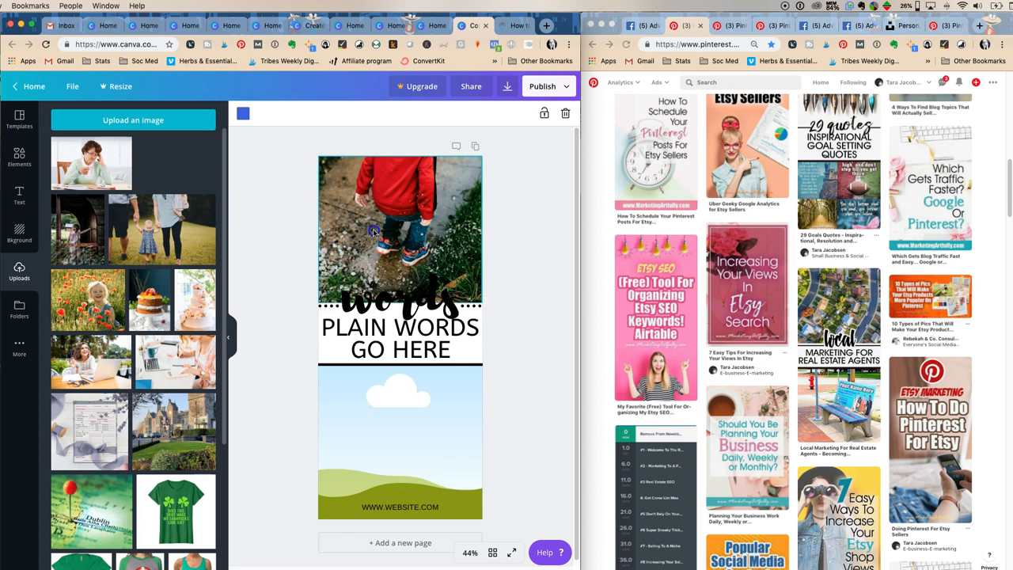
left_click(399, 348)
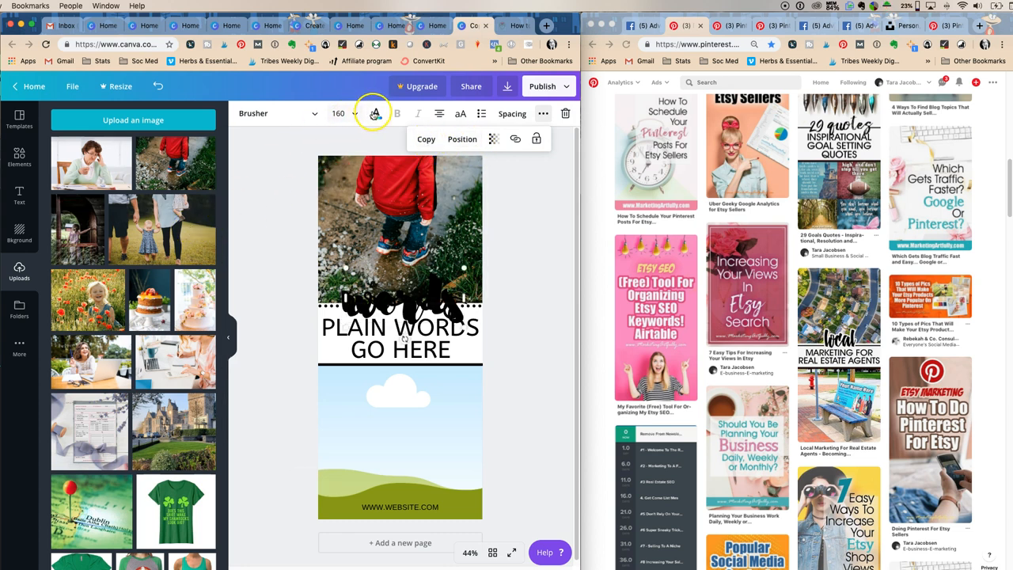
Adjust the 'words' text colour and layer so it sits in front of the photo
left_click(376, 114)
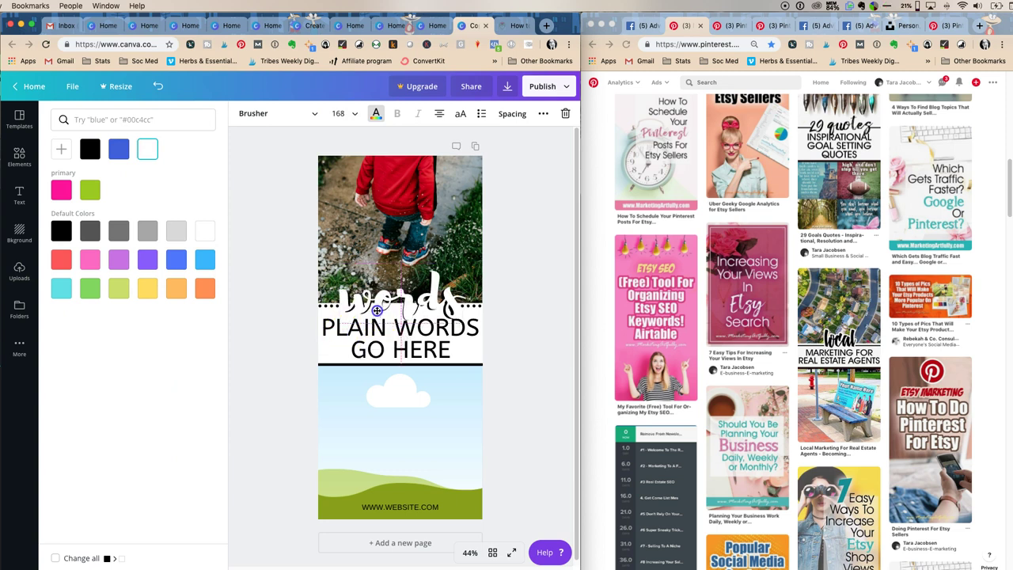
left_click(463, 140)
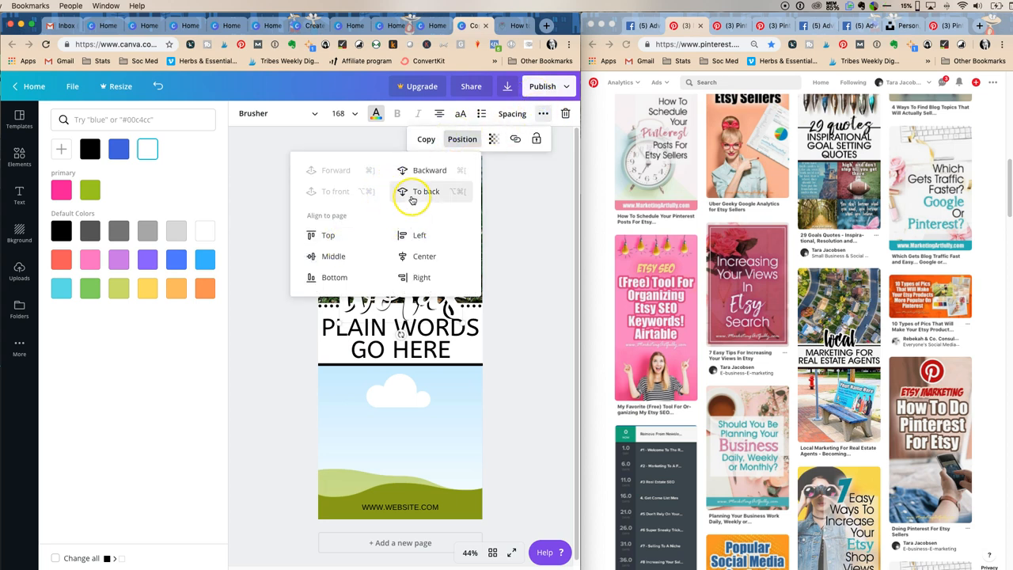
left_click(426, 190)
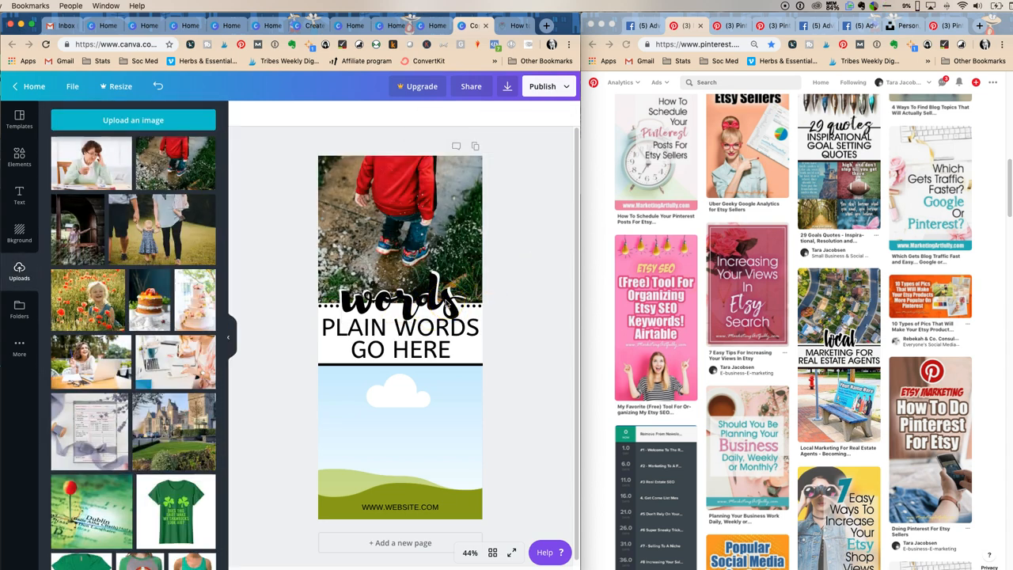
Enlarge the script 'words' heading so it overlaps the bottom of the child photo
left_click(472, 25)
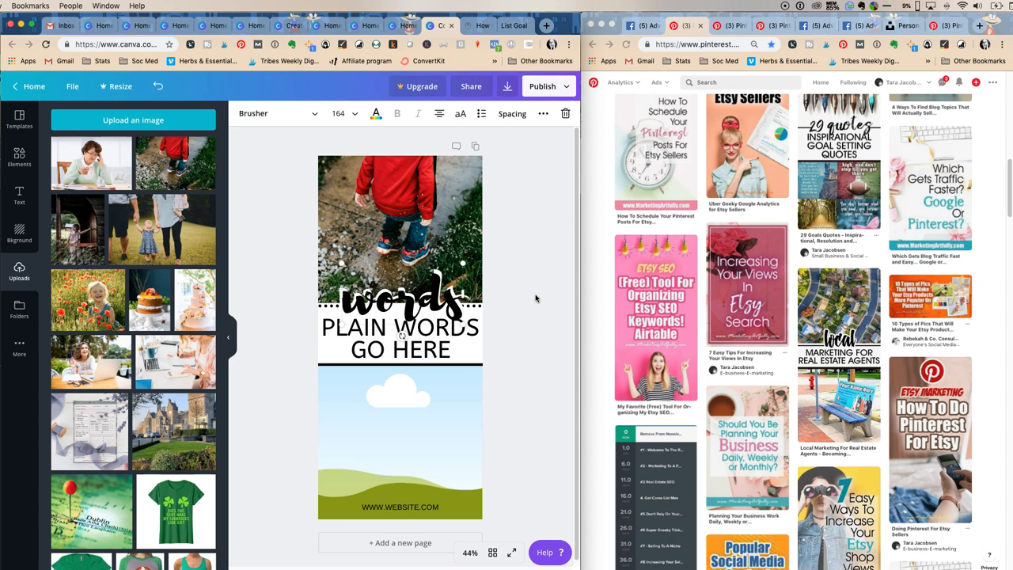
mouse_move(526, 220)
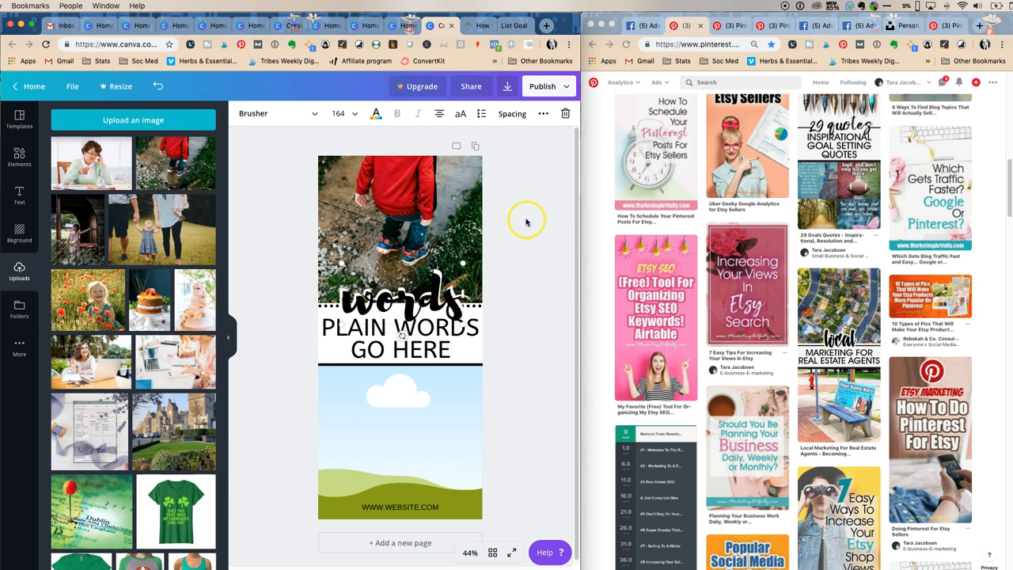
mouse_move(463, 261)
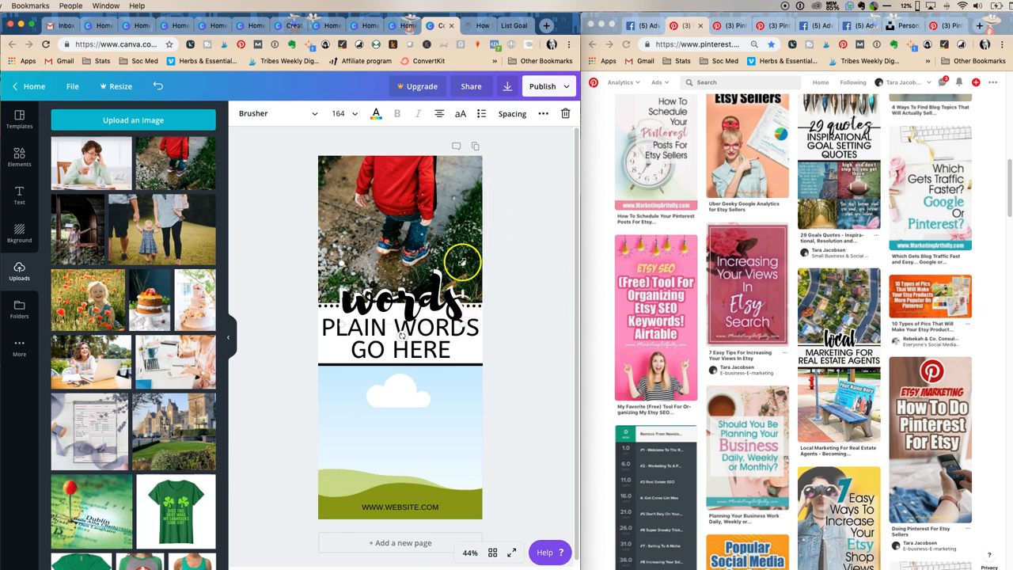
left_click_drag(462, 263, 483, 266)
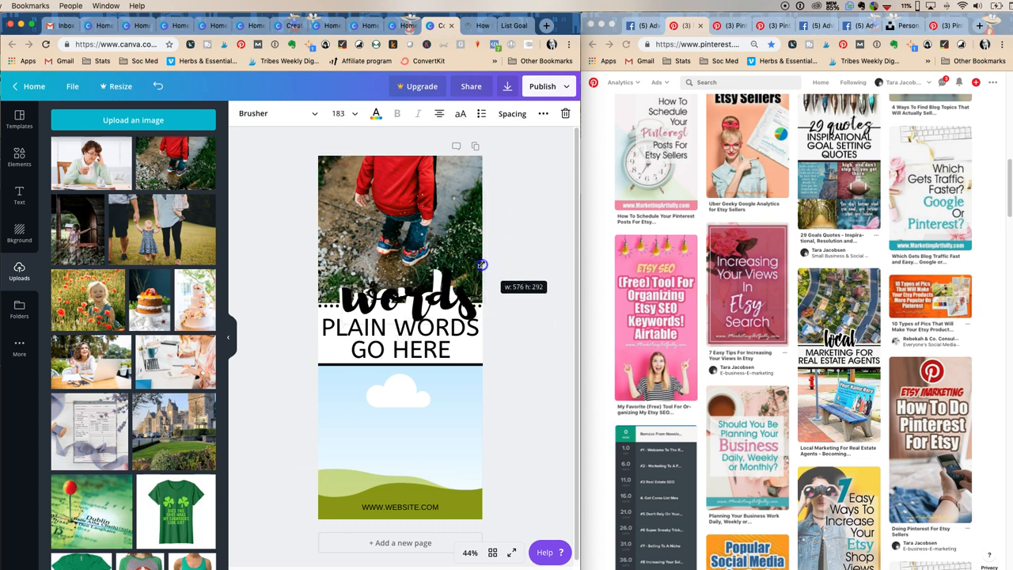
left_click_drag(481, 265, 472, 266)
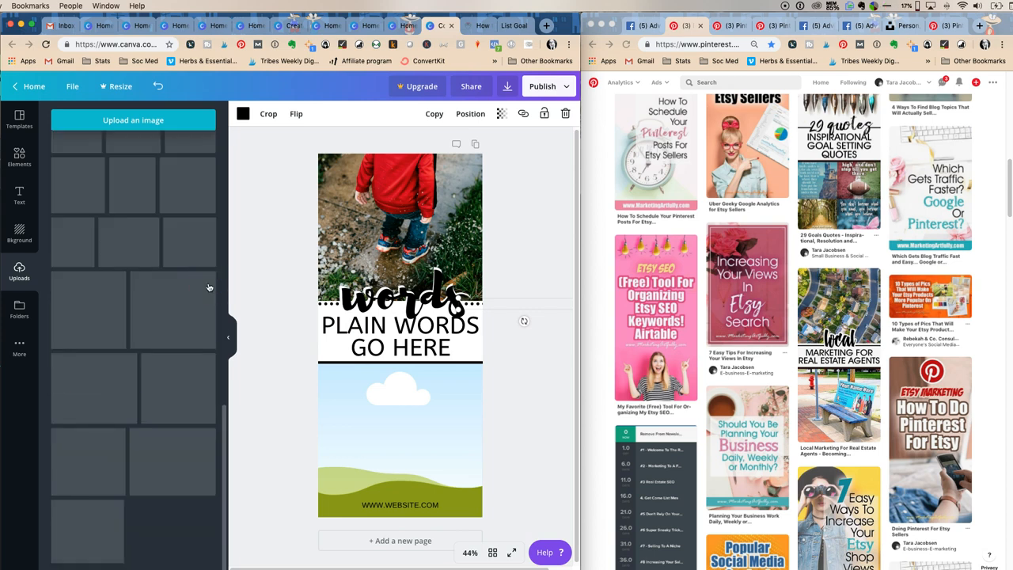
Add a dotted line from Elements beneath the text and set its colour
left_click(19, 157)
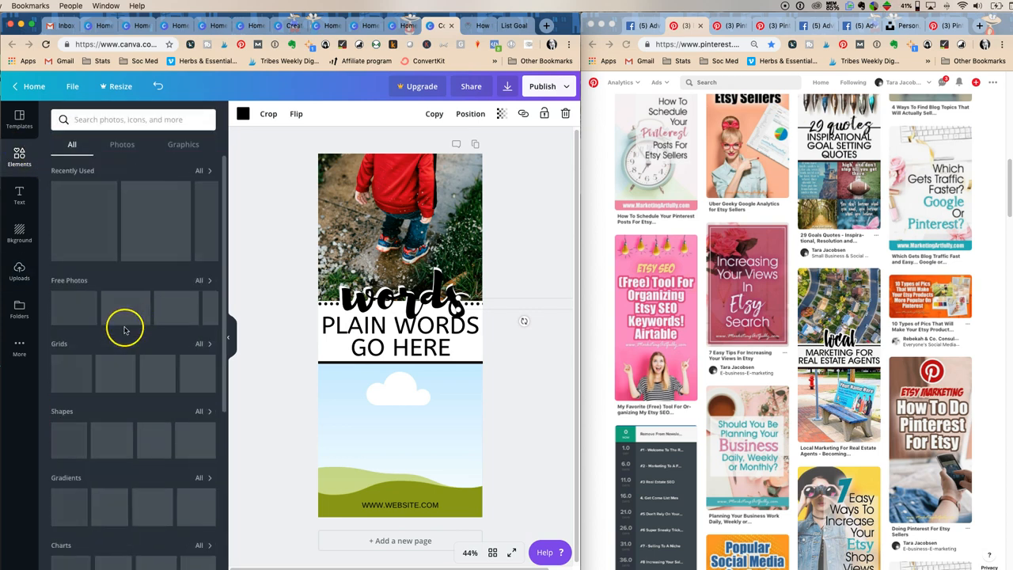
scroll("down", 3)
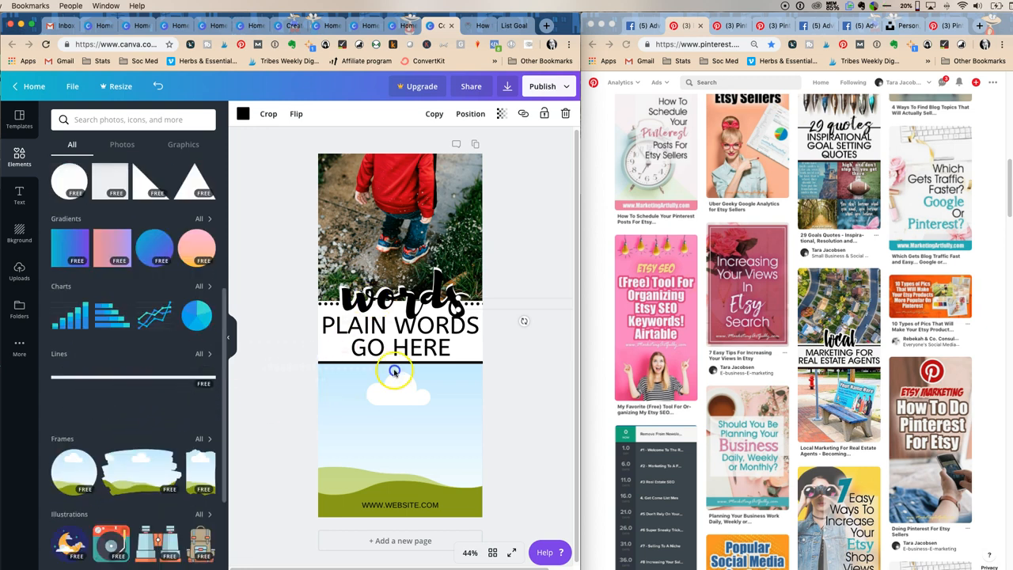
left_click(269, 114)
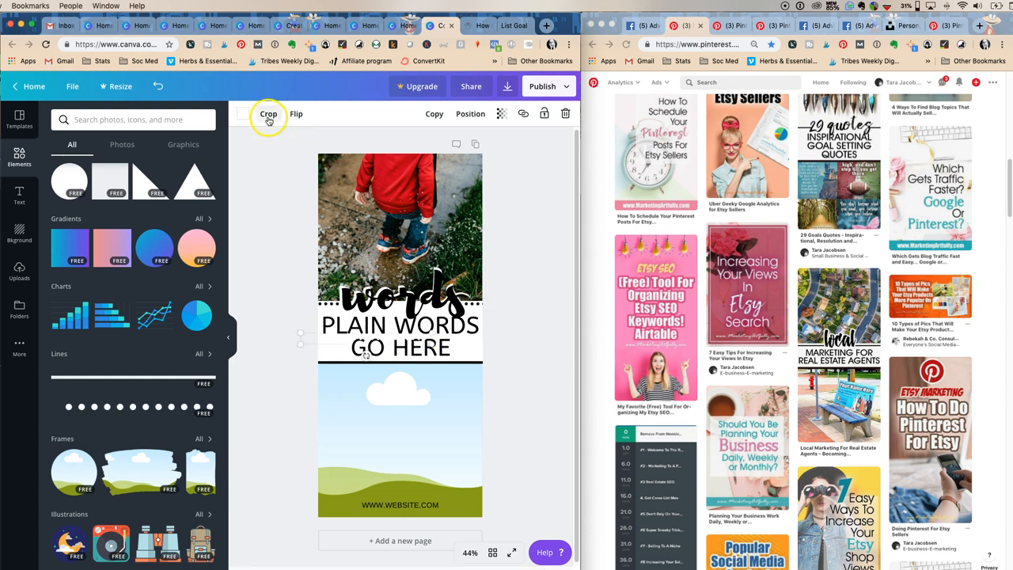
left_click(244, 114)
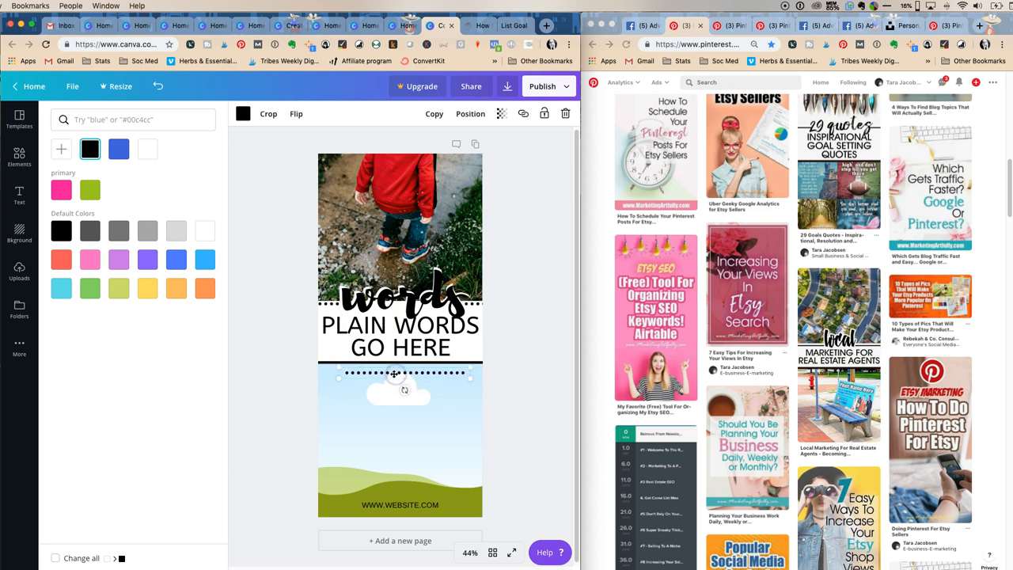
left_click(19, 156)
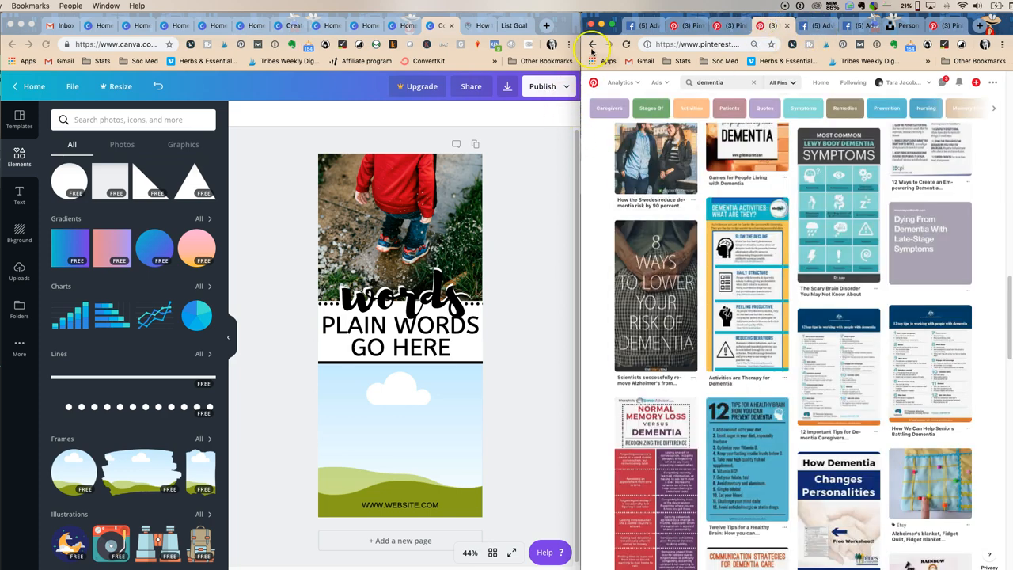
With spaceshipsandlaserbeams.com pins for reference, drag the 'words' heading down into position
left_click(596, 45)
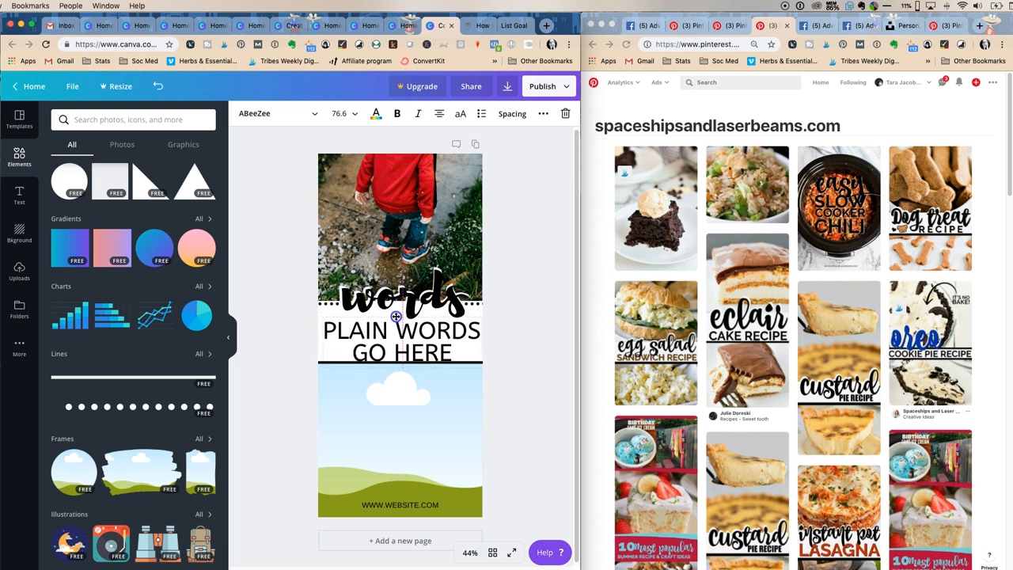
left_click(396, 299)
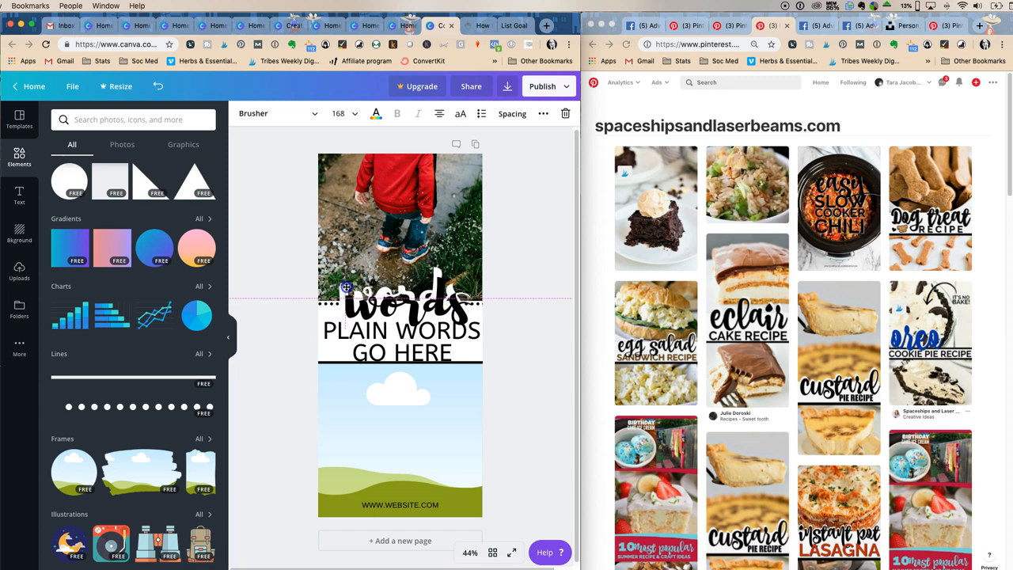
left_click_drag(399, 298, 399, 340)
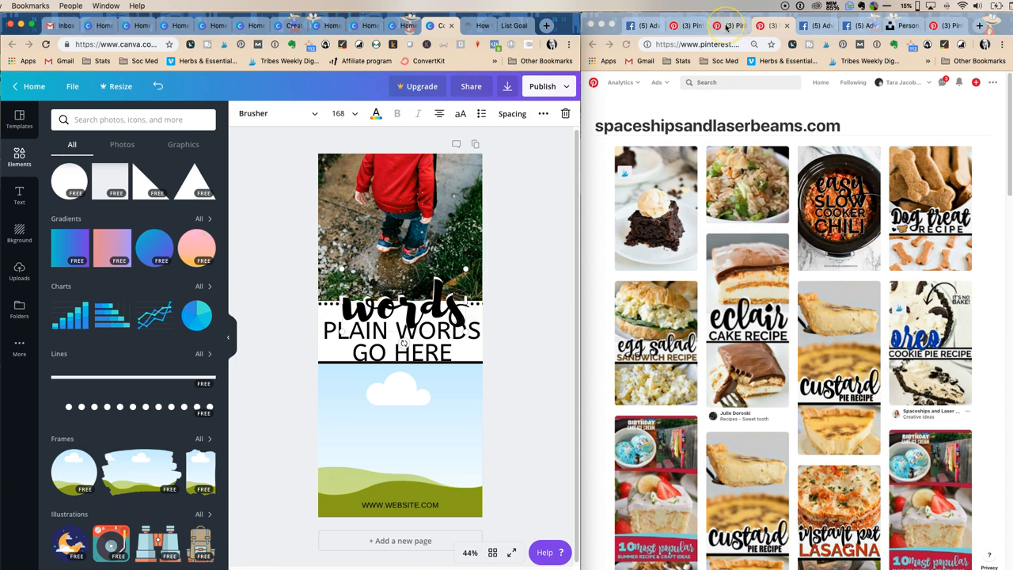
mouse_move(725, 25)
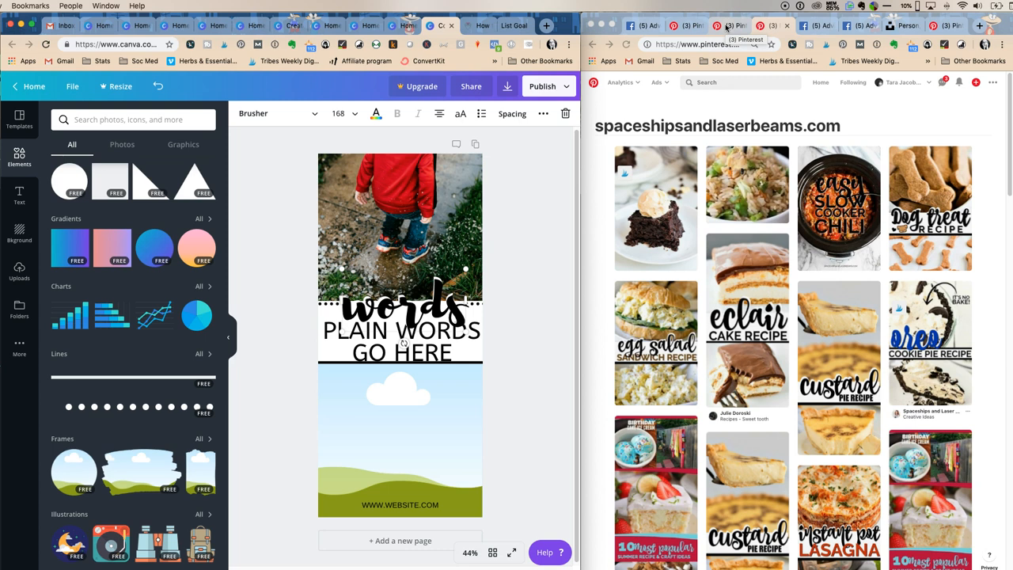